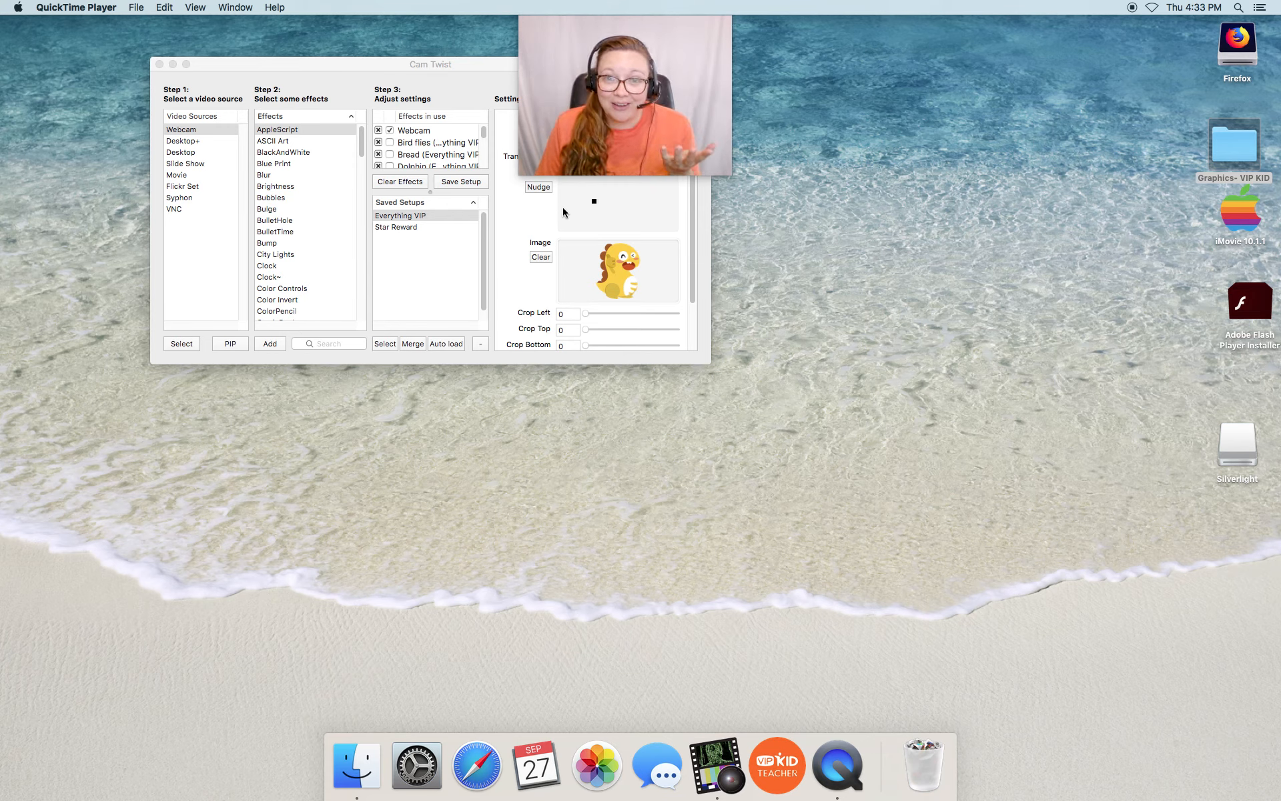
{"action": "mouse_move", "coordinate": [559, 214]}
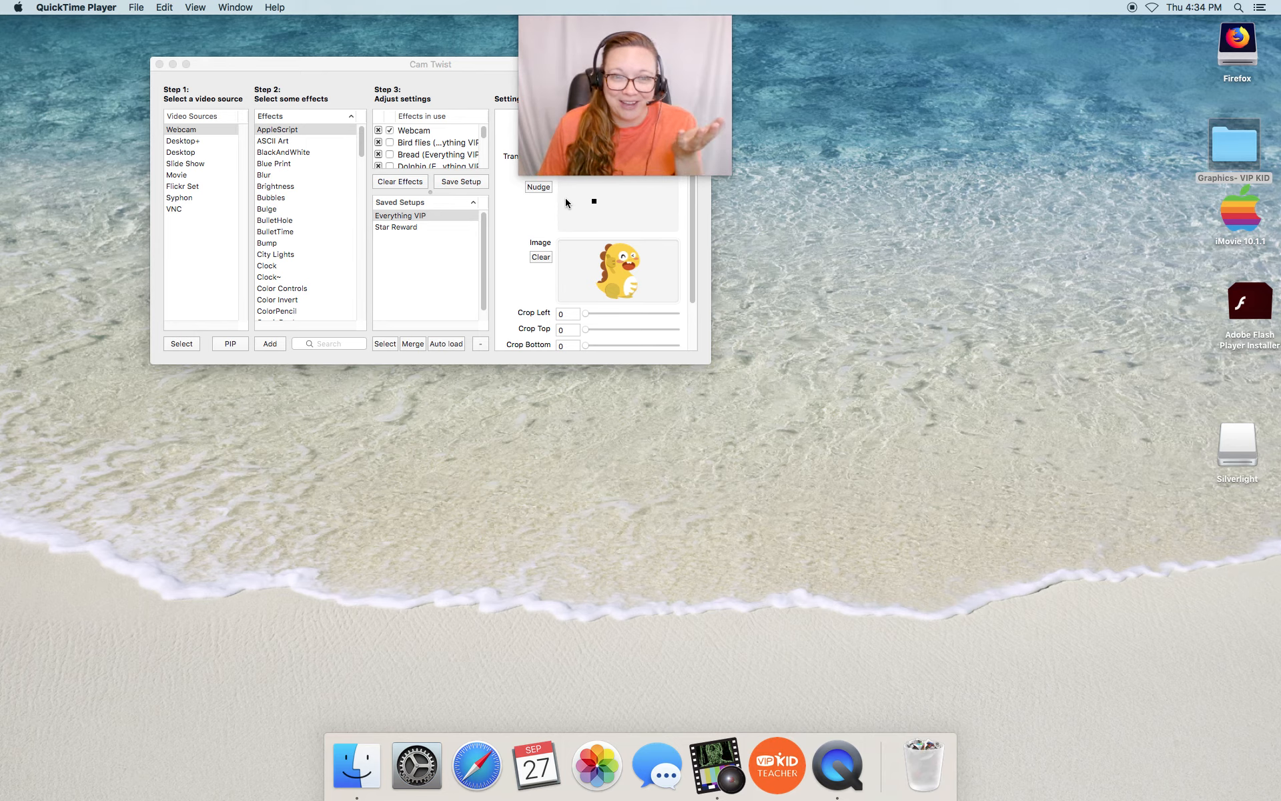
Launch Safari and run a Google search for 'table png'
{"action": "left_click", "coordinate": [427, 64]}
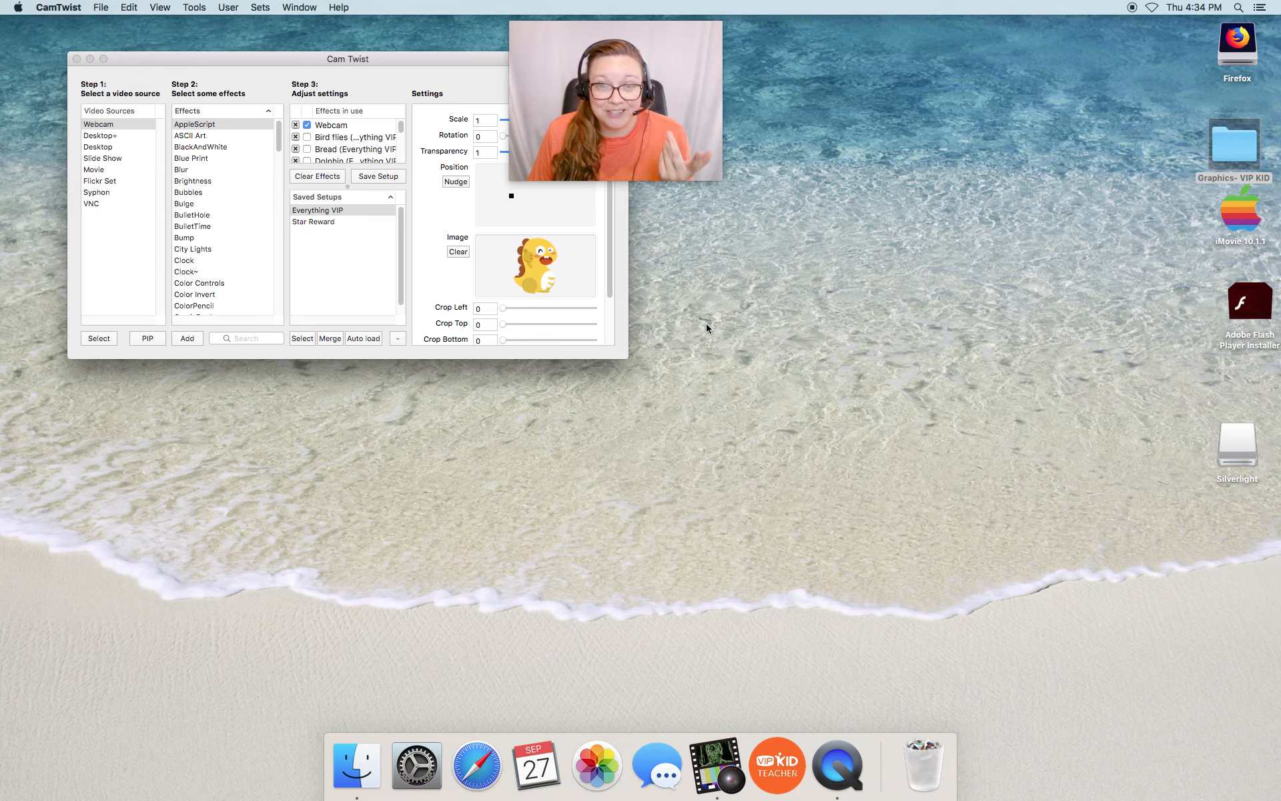
{"action": "mouse_move", "coordinate": [472, 69]}
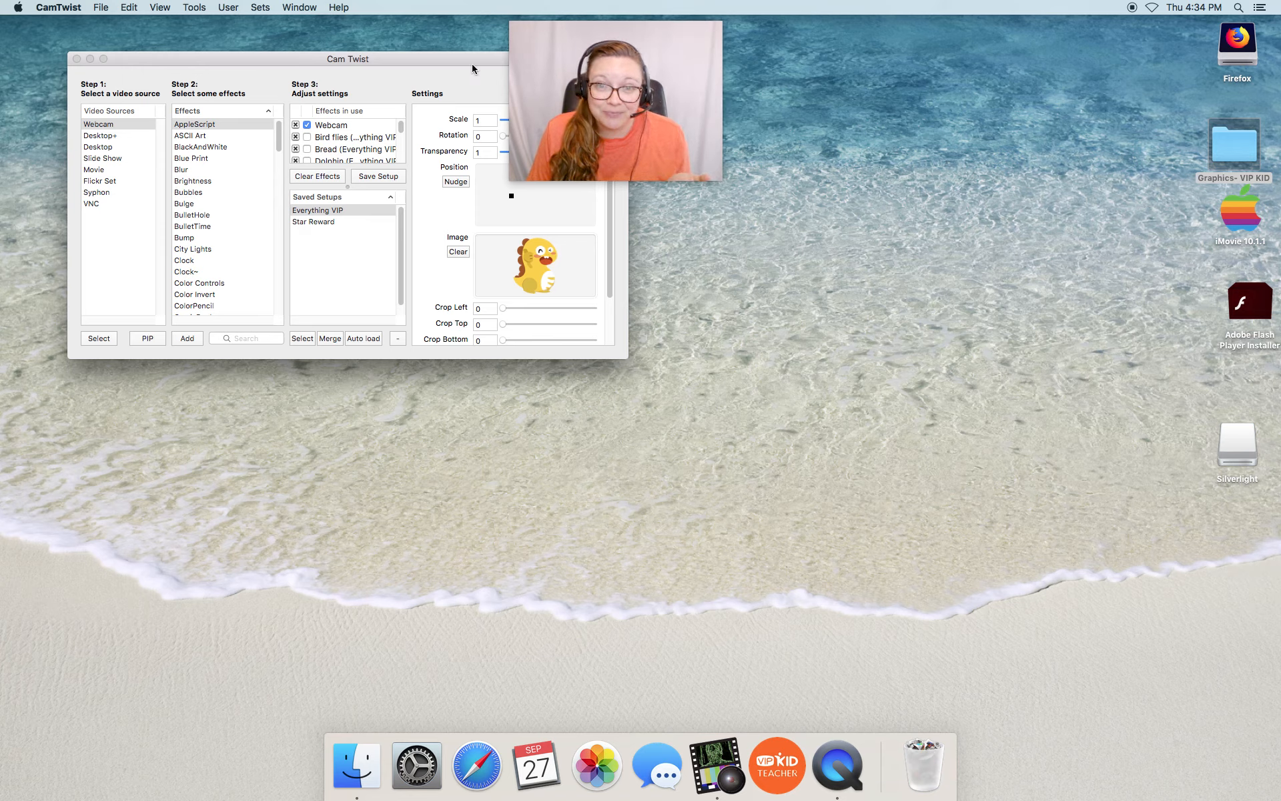
{"action": "mouse_move", "coordinate": [519, 688]}
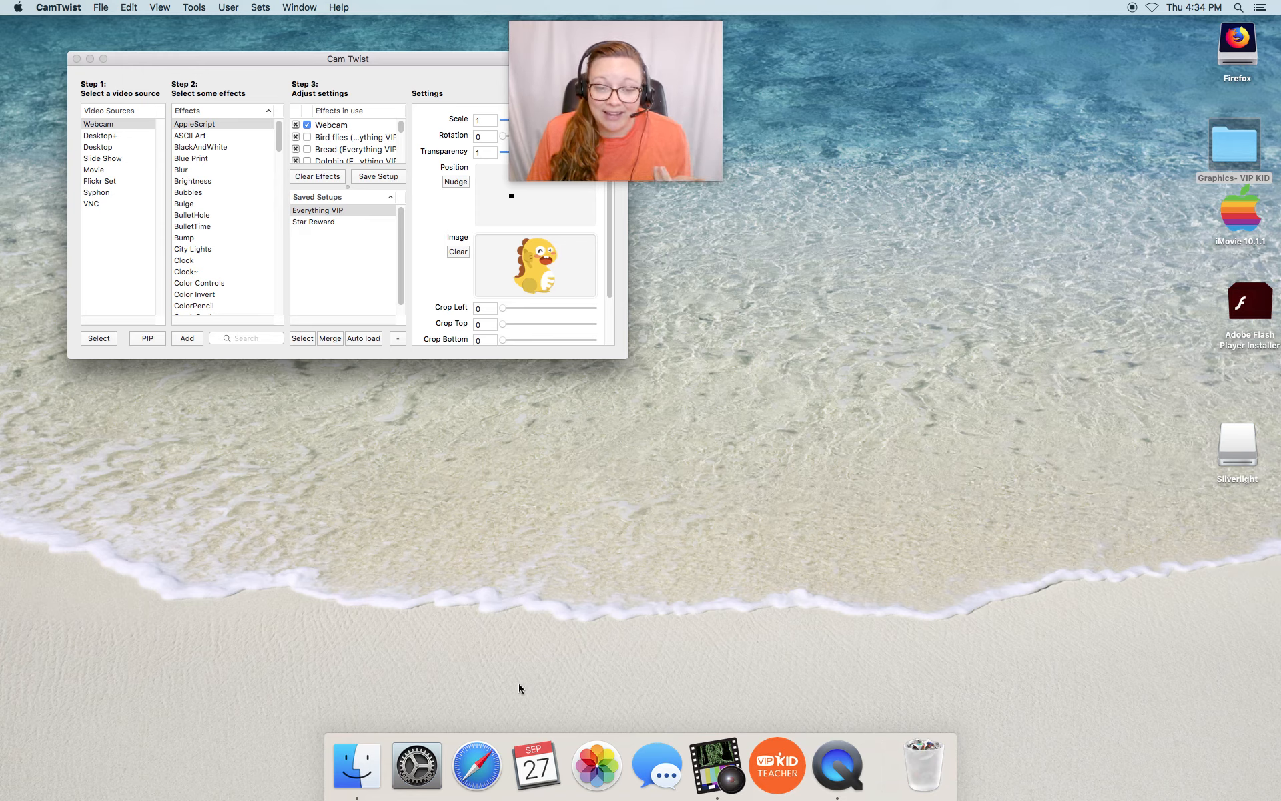
{"action": "mouse_move", "coordinate": [507, 742]}
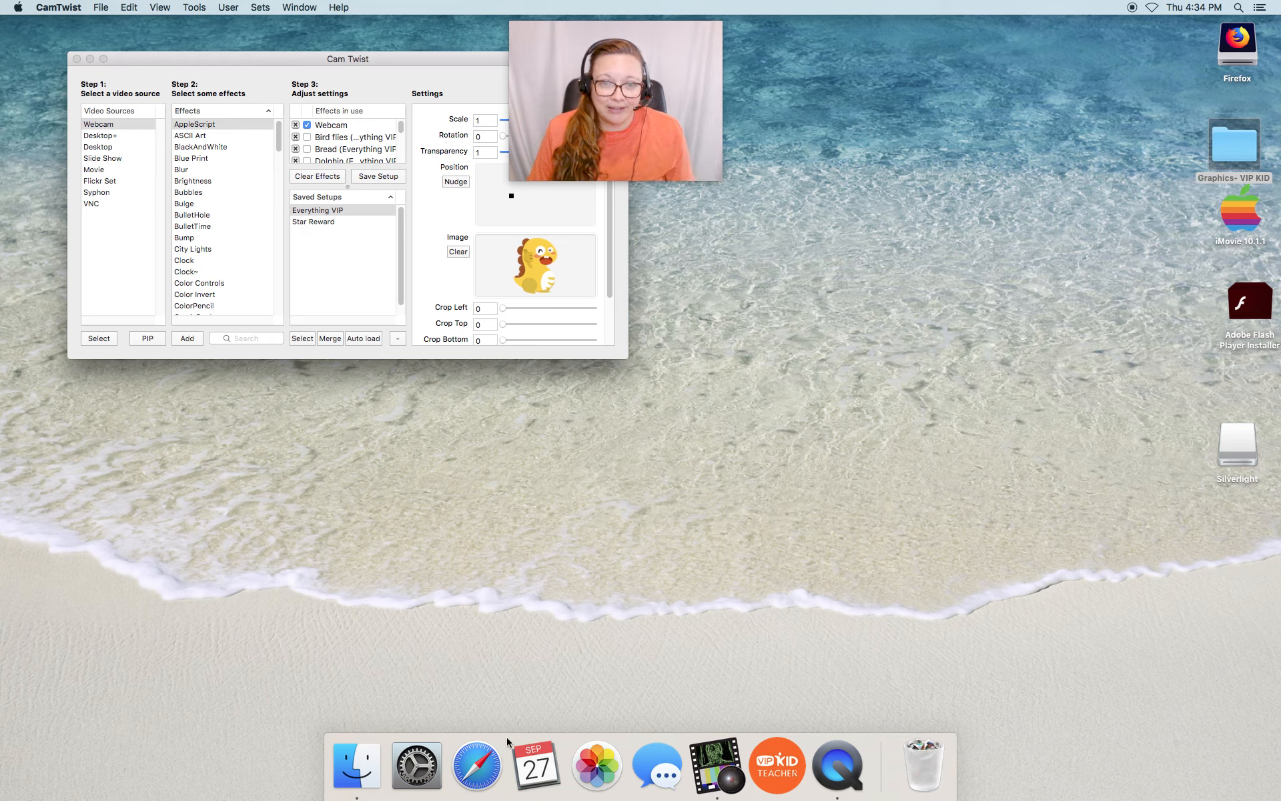
{"action": "mouse_move", "coordinate": [473, 755]}
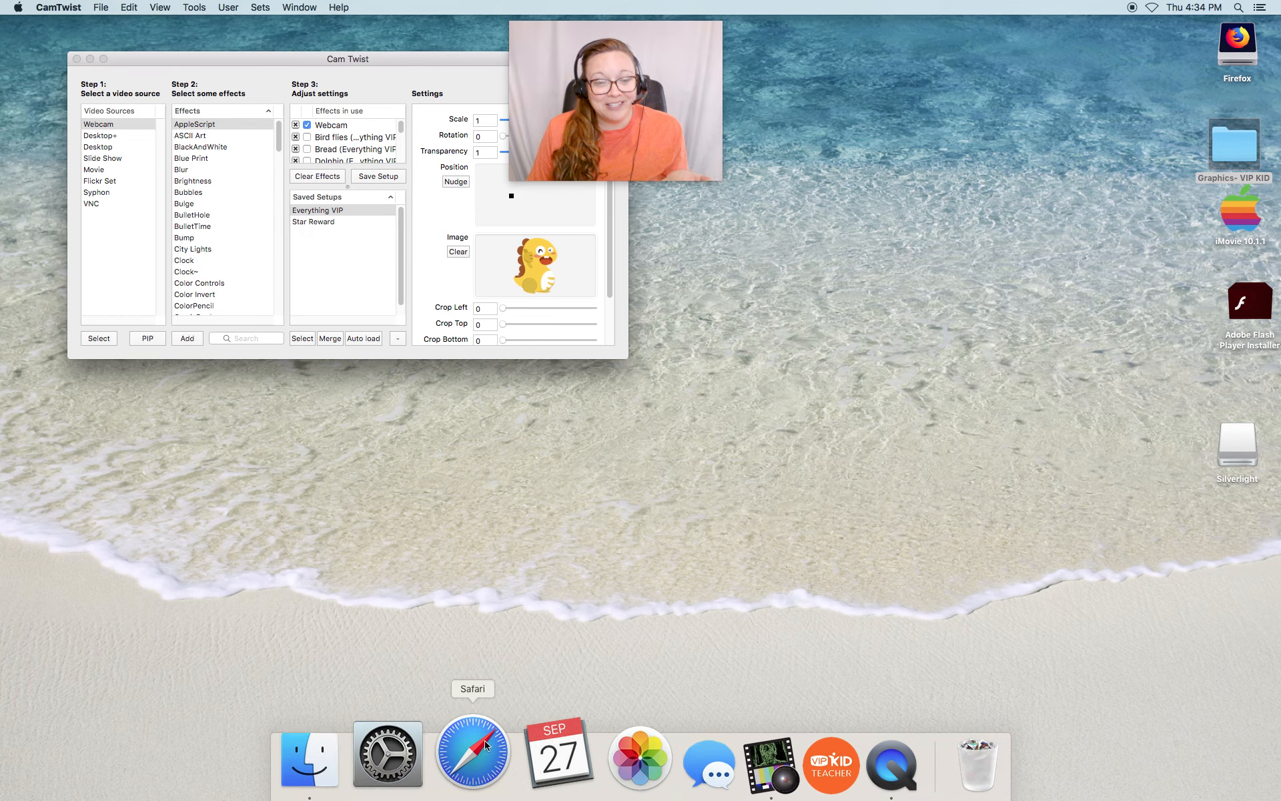
{"action": "left_click", "coordinate": [473, 752]}
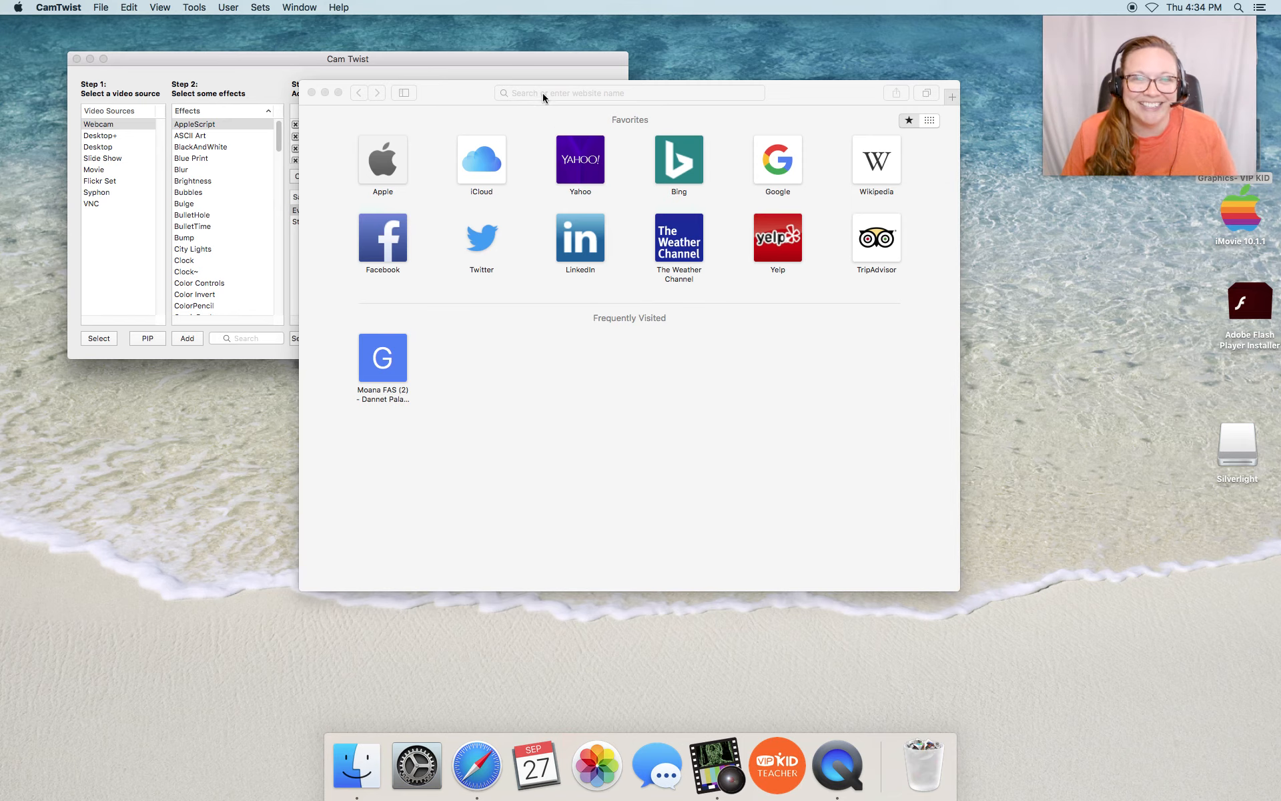
{"action": "left_click", "coordinate": [628, 92]}
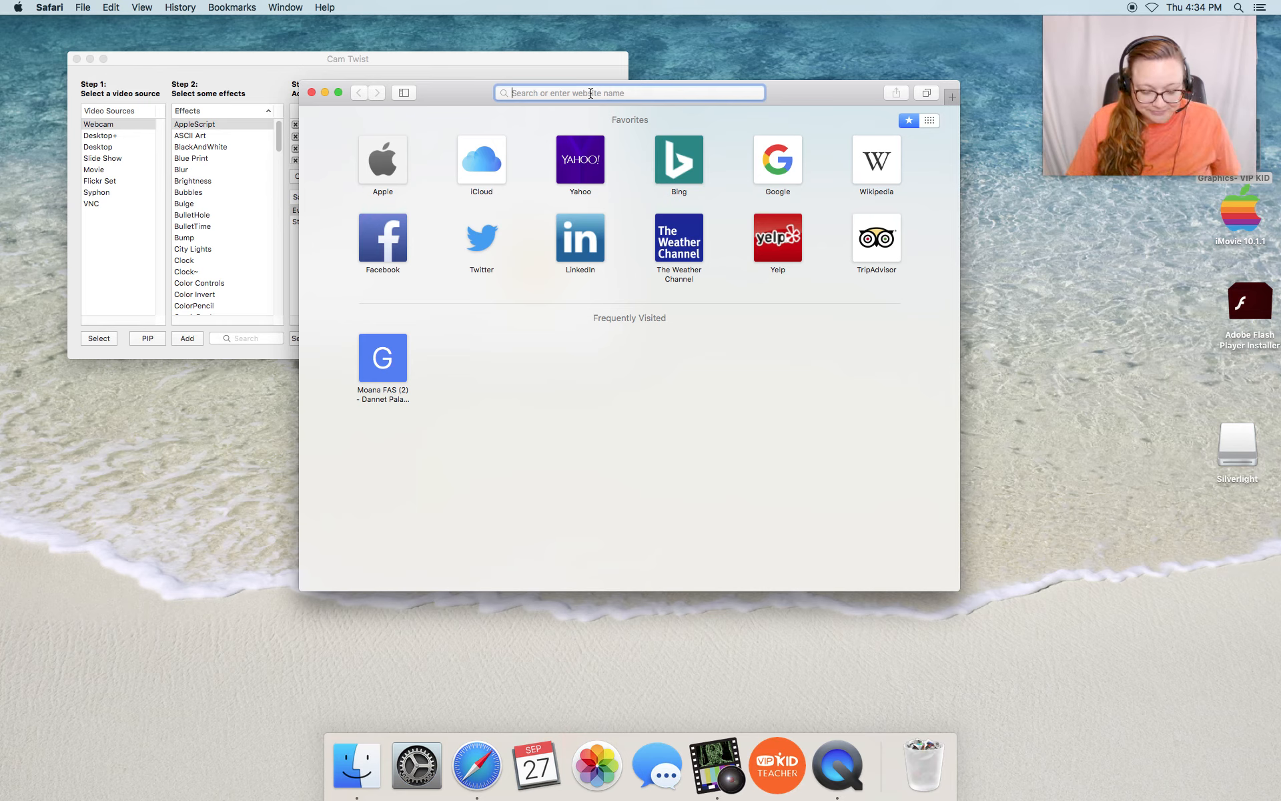
{"action": "type", "text": "table"}
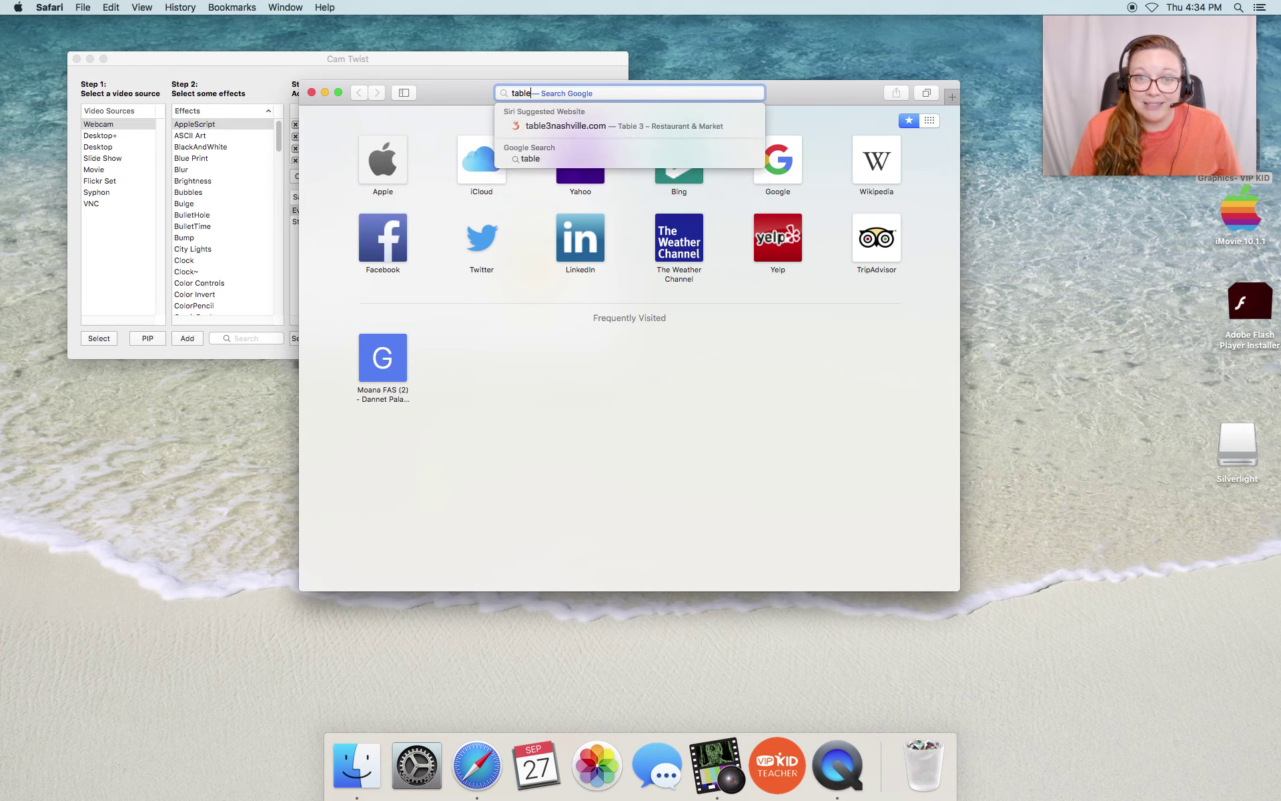
{"action": "type", "text": "png"}
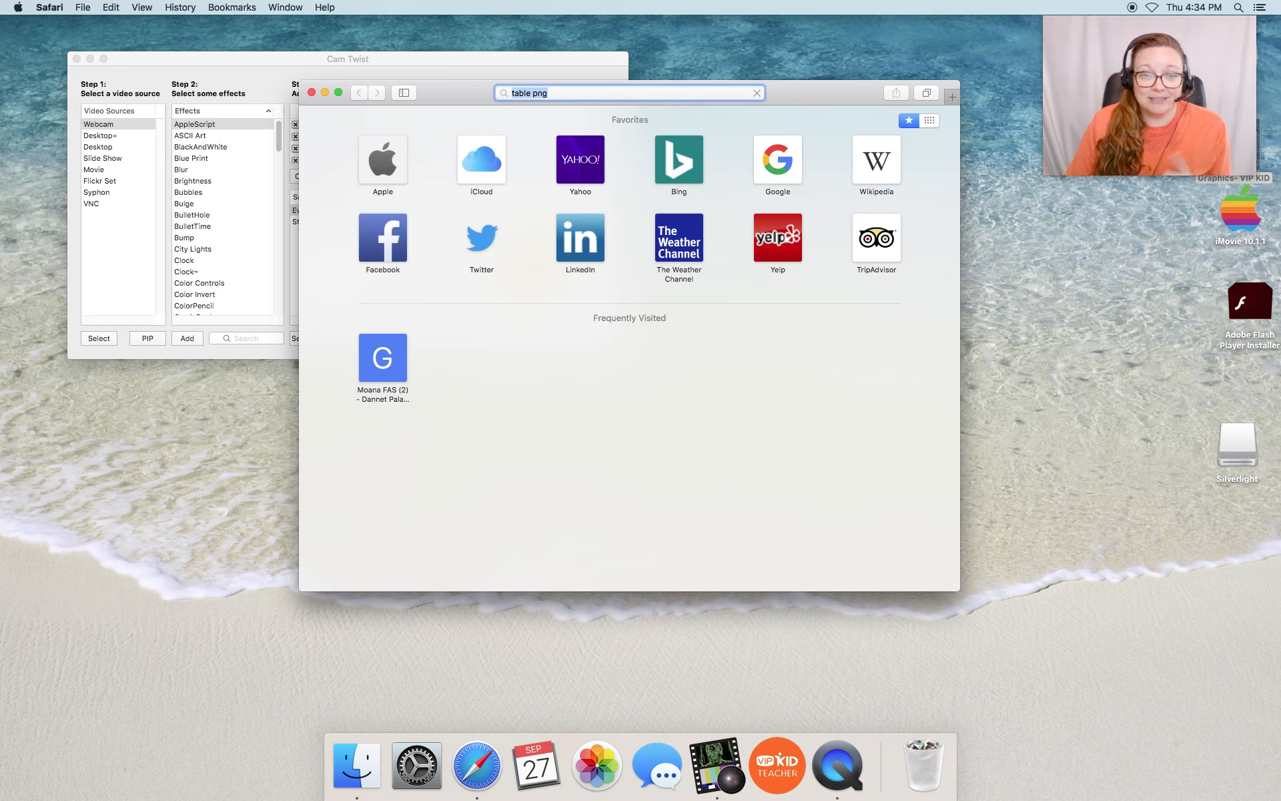
{"action": "key", "text": "Return"}
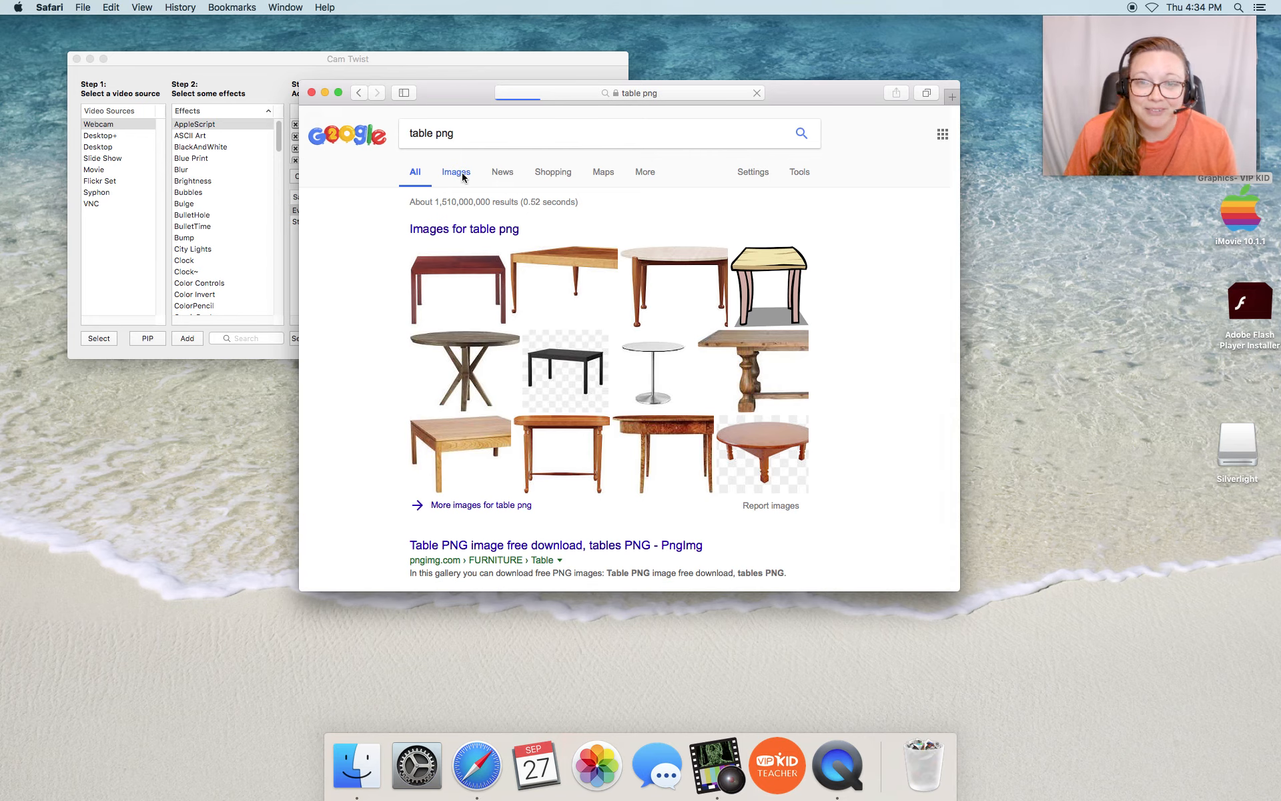
From Google Images, save the round wooden table picture into Graphics- VIP KID
{"action": "left_click", "coordinate": [455, 172]}
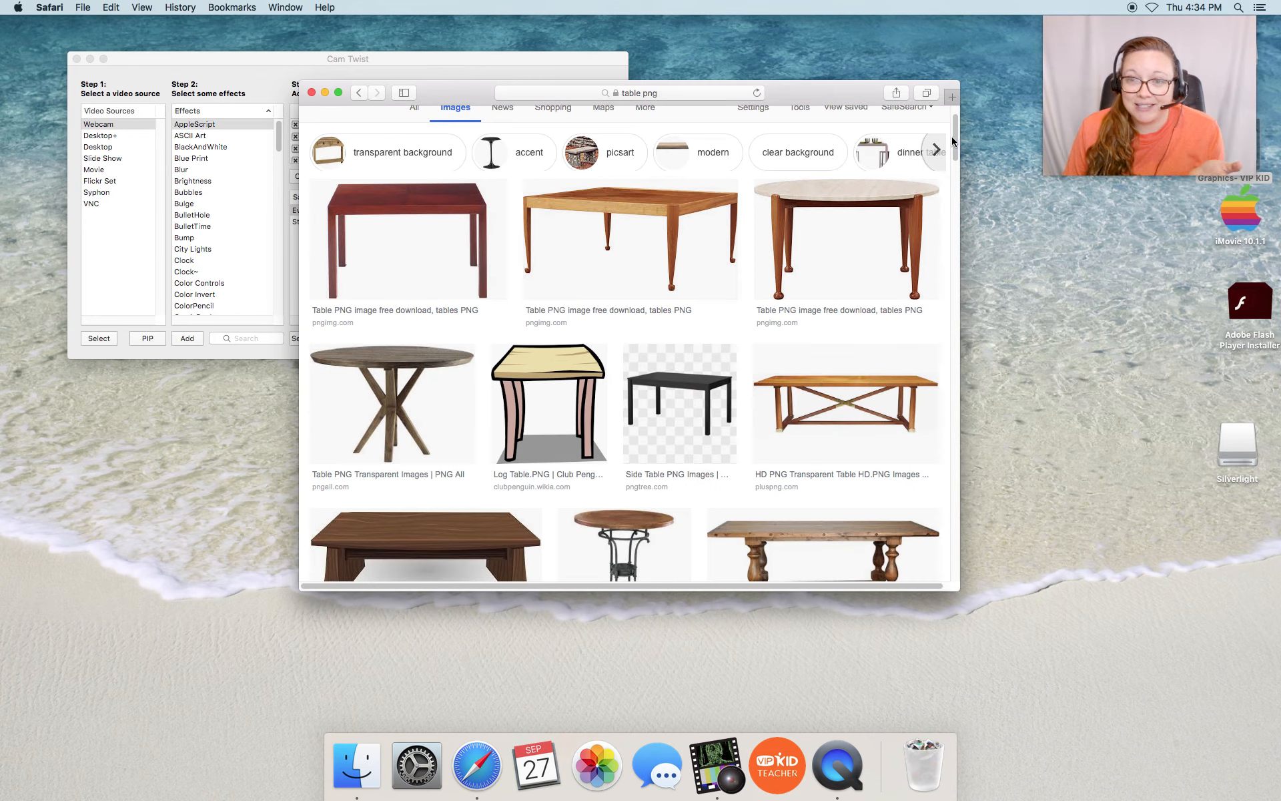
{"action": "left_click", "coordinate": [845, 237]}
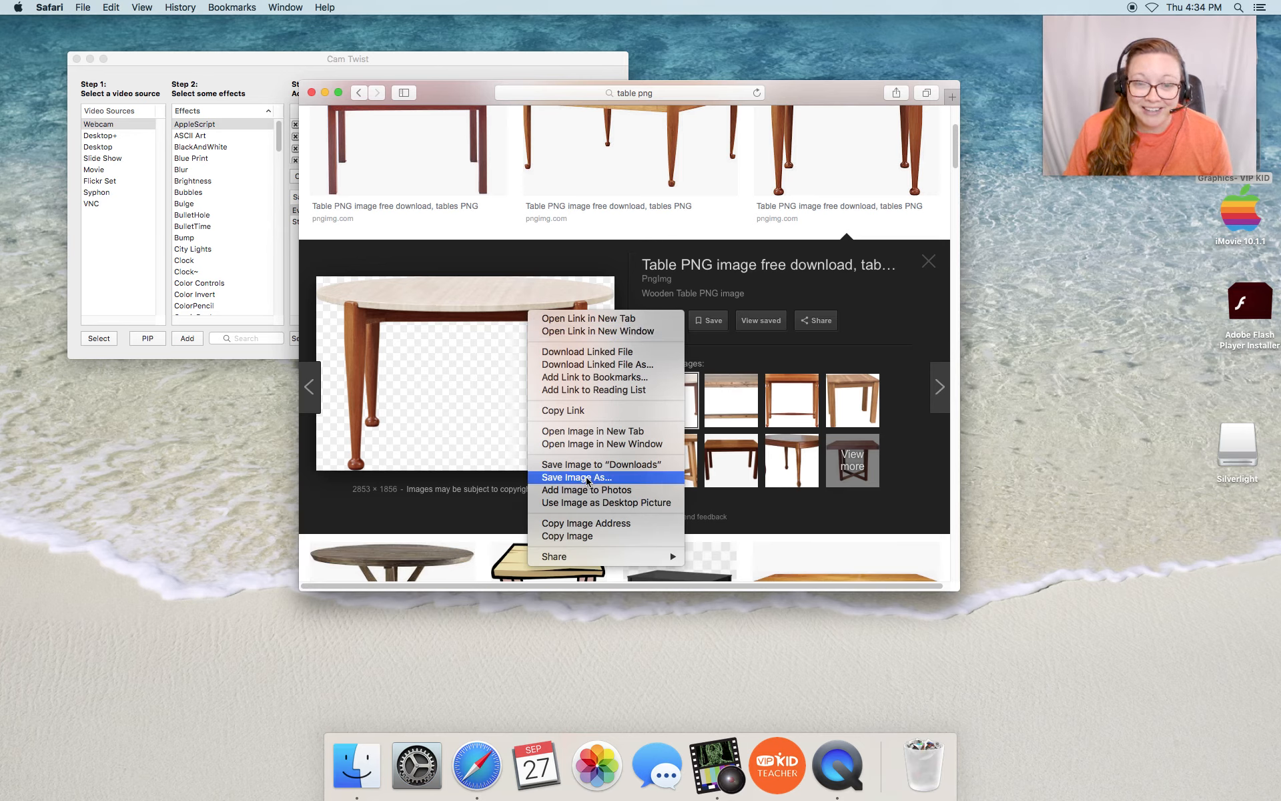
{"action": "left_click", "coordinate": [584, 474]}
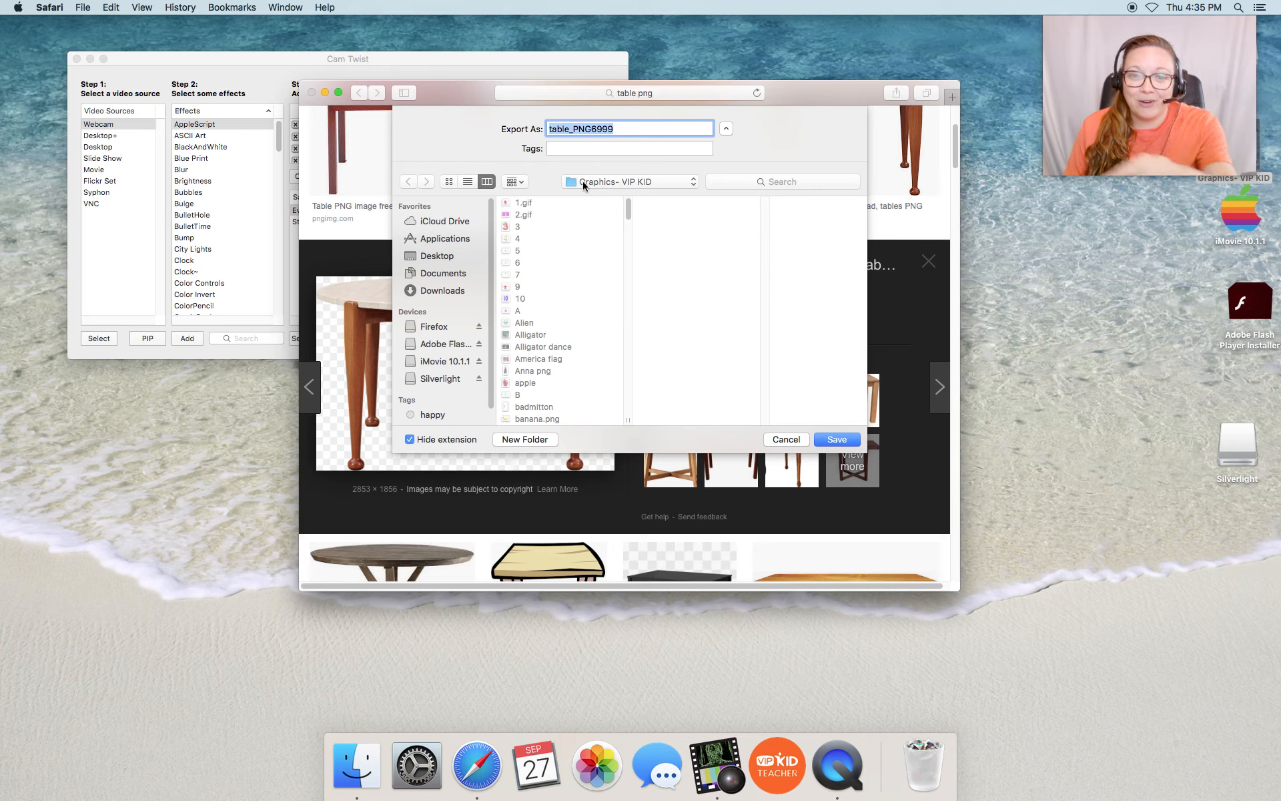
{"action": "mouse_move", "coordinate": [622, 160]}
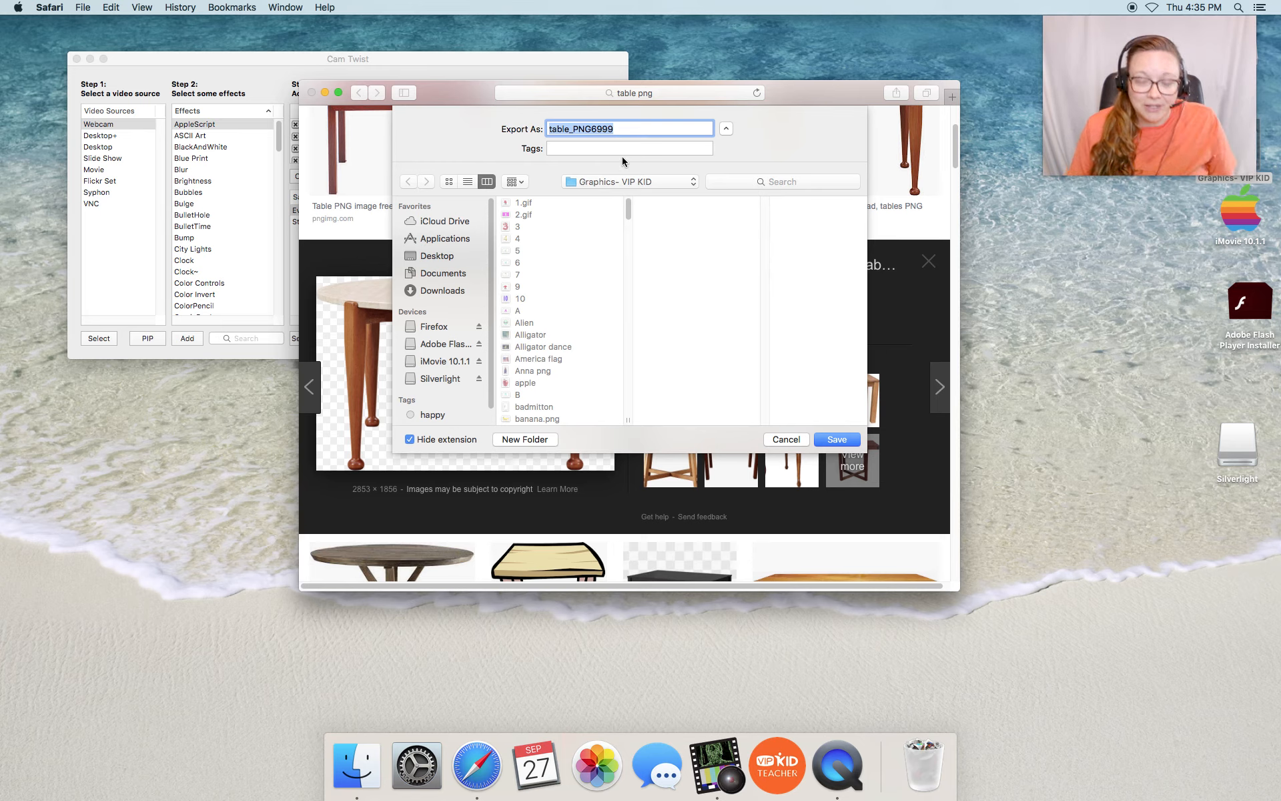
{"action": "left_click", "coordinate": [783, 439]}
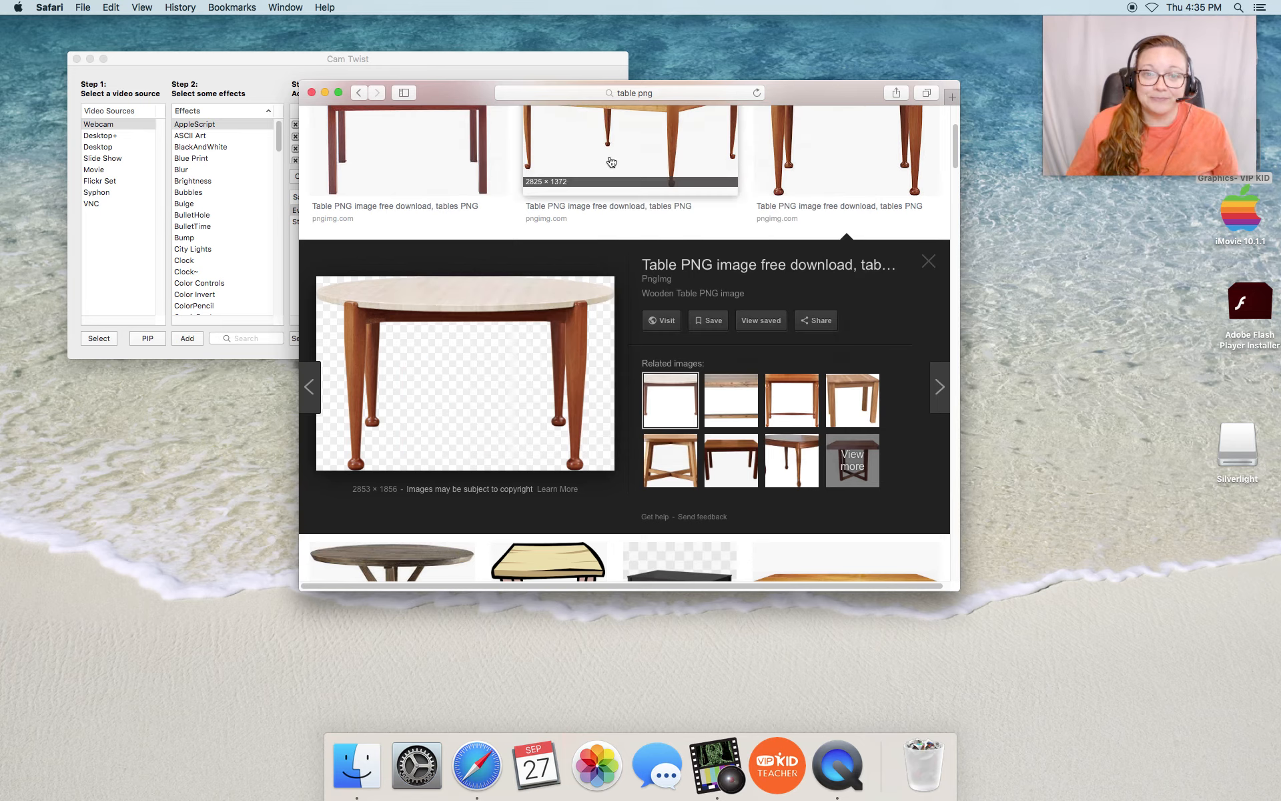
{"action": "mouse_move", "coordinate": [447, 110]}
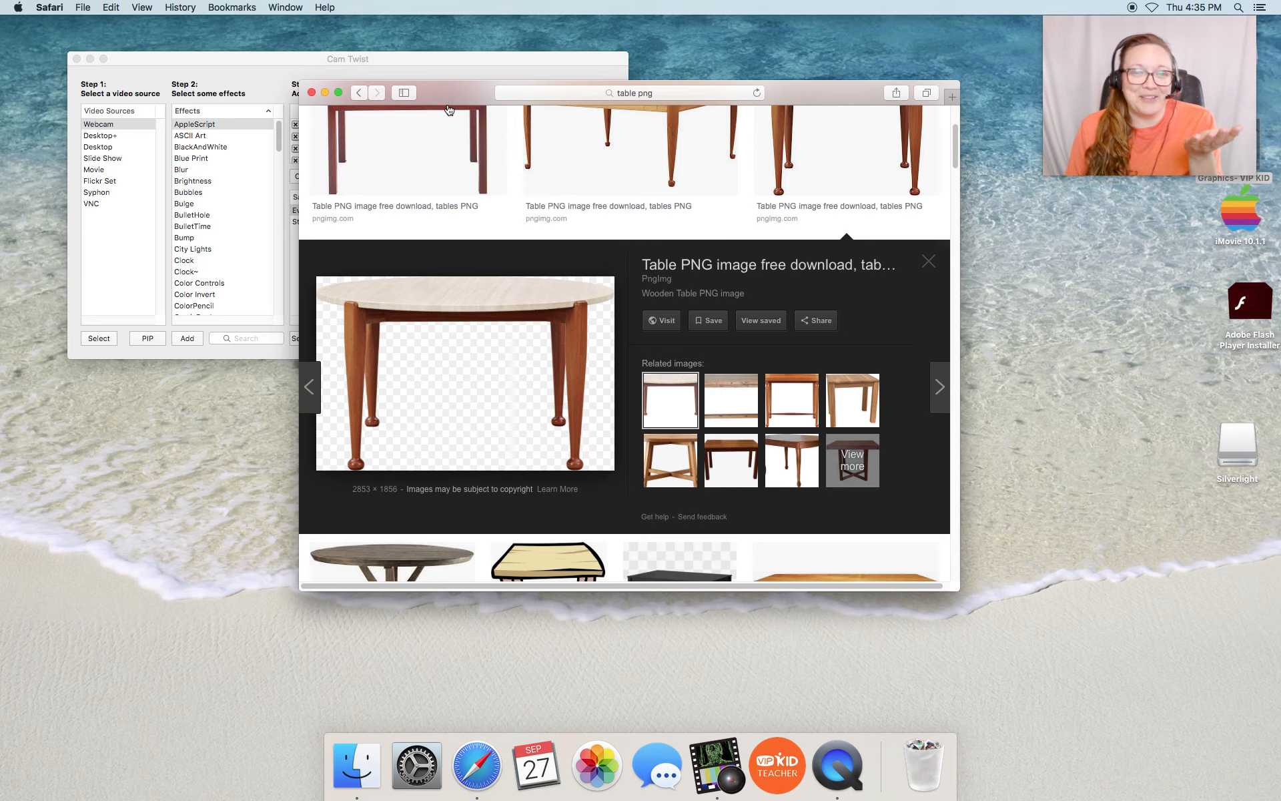
{"action": "mouse_move", "coordinate": [637, 104]}
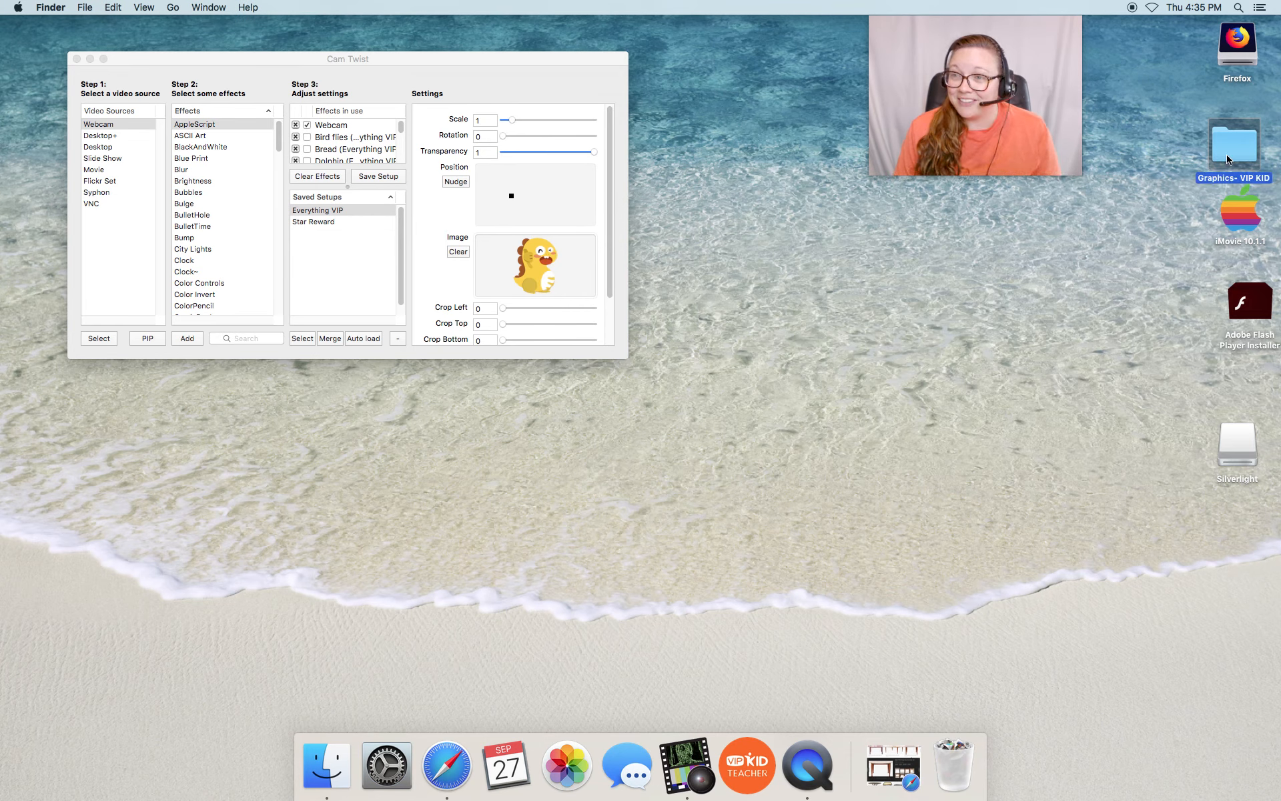
Open the Graphics- VIP KID folder and scroll down to the saved table image
{"action": "double_click", "coordinate": [1236, 142]}
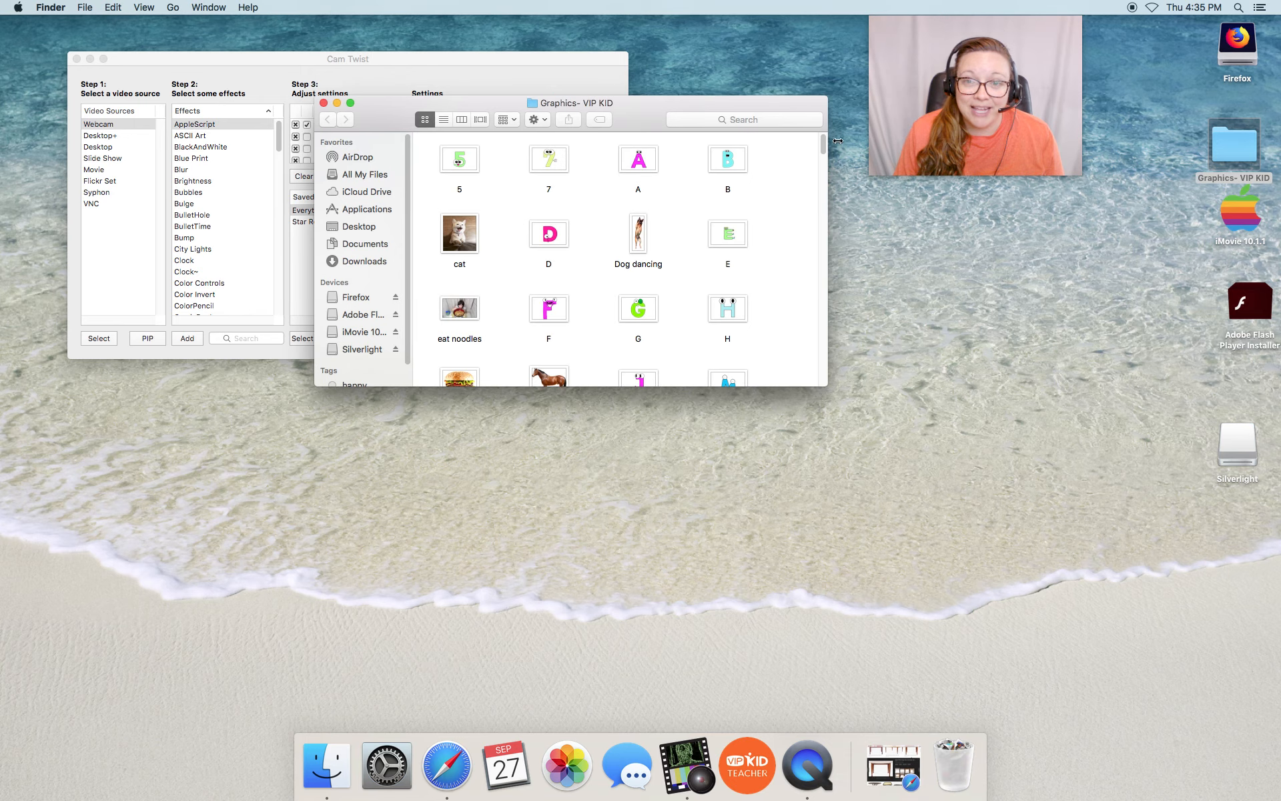
{"action": "scroll", "scroll_direction": "down", "scroll_amount": 3}
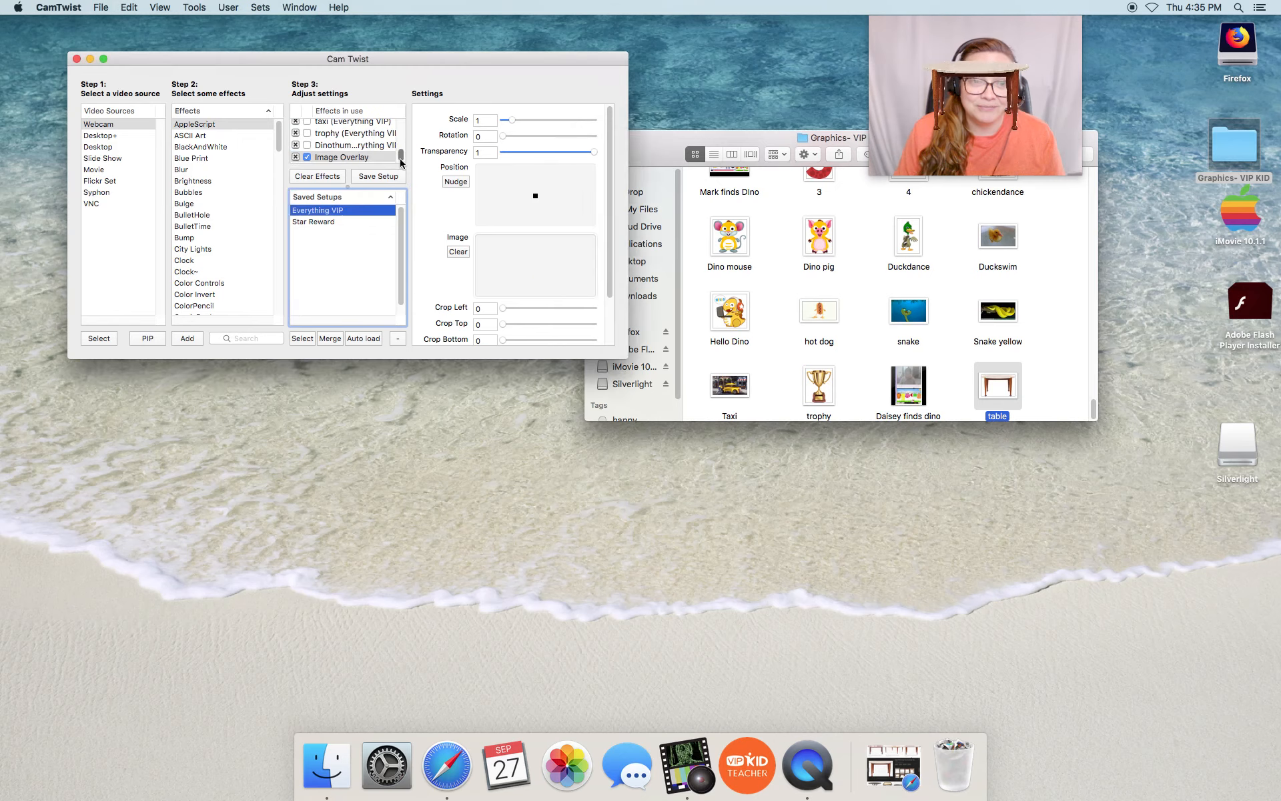
Rename the Image Overlay effect to 'table' and reposition it on the webcam picture
{"action": "left_click", "coordinate": [343, 157]}
{"action": "type", "text": "table"}
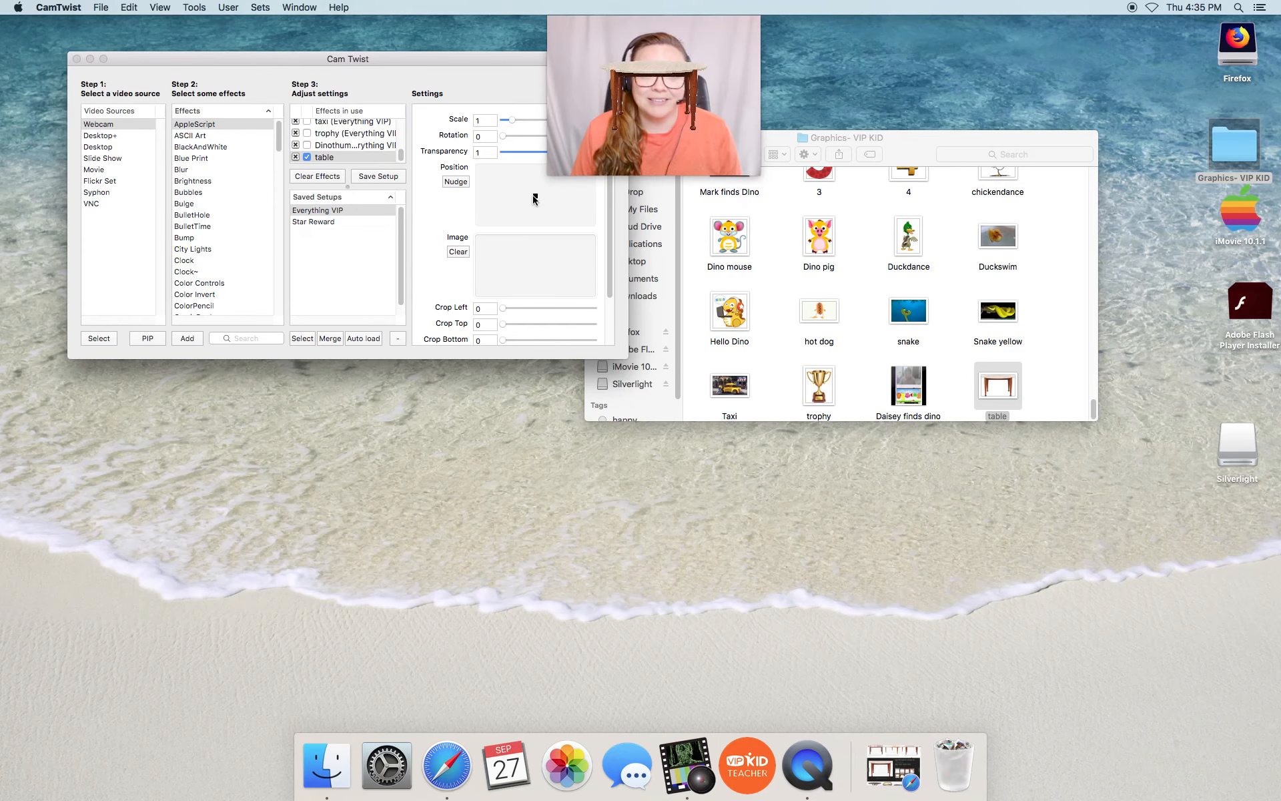
{"action": "left_click", "coordinate": [335, 157]}
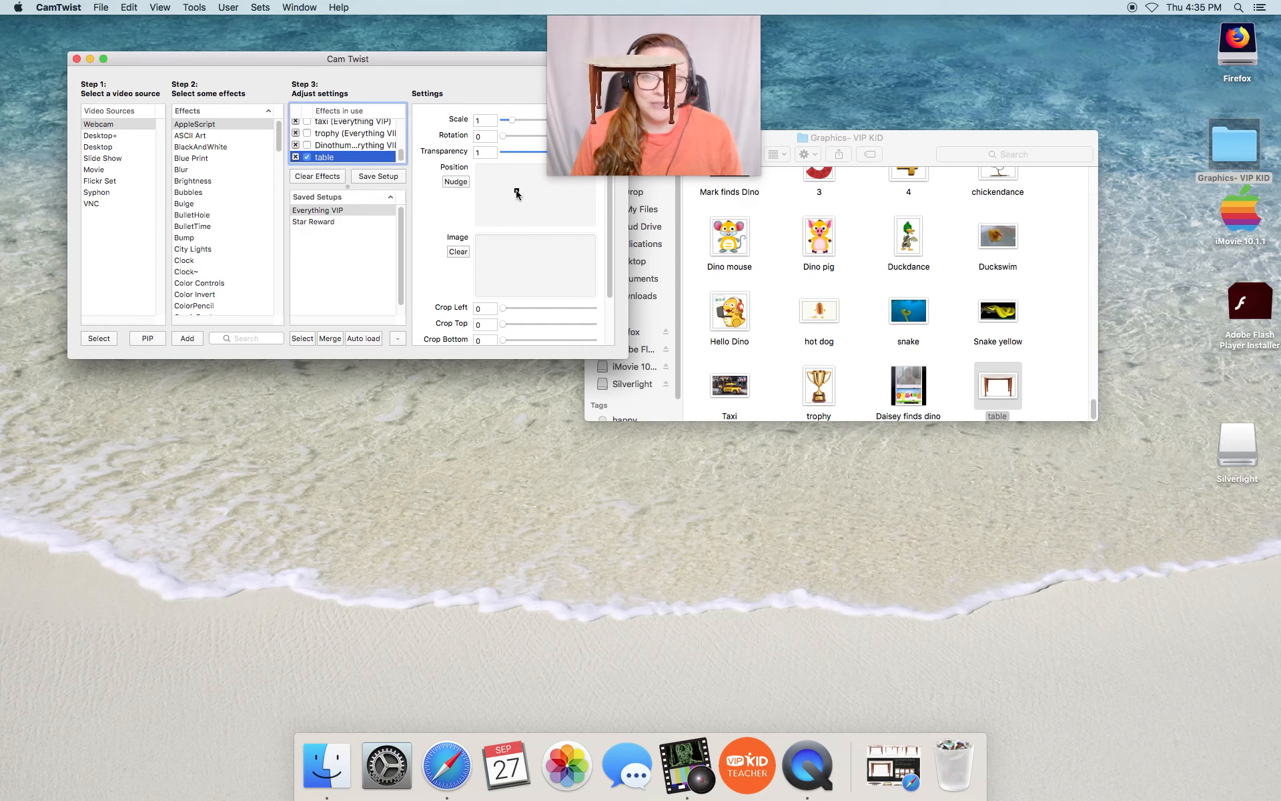
{"action": "mouse_move", "coordinate": [506, 194]}
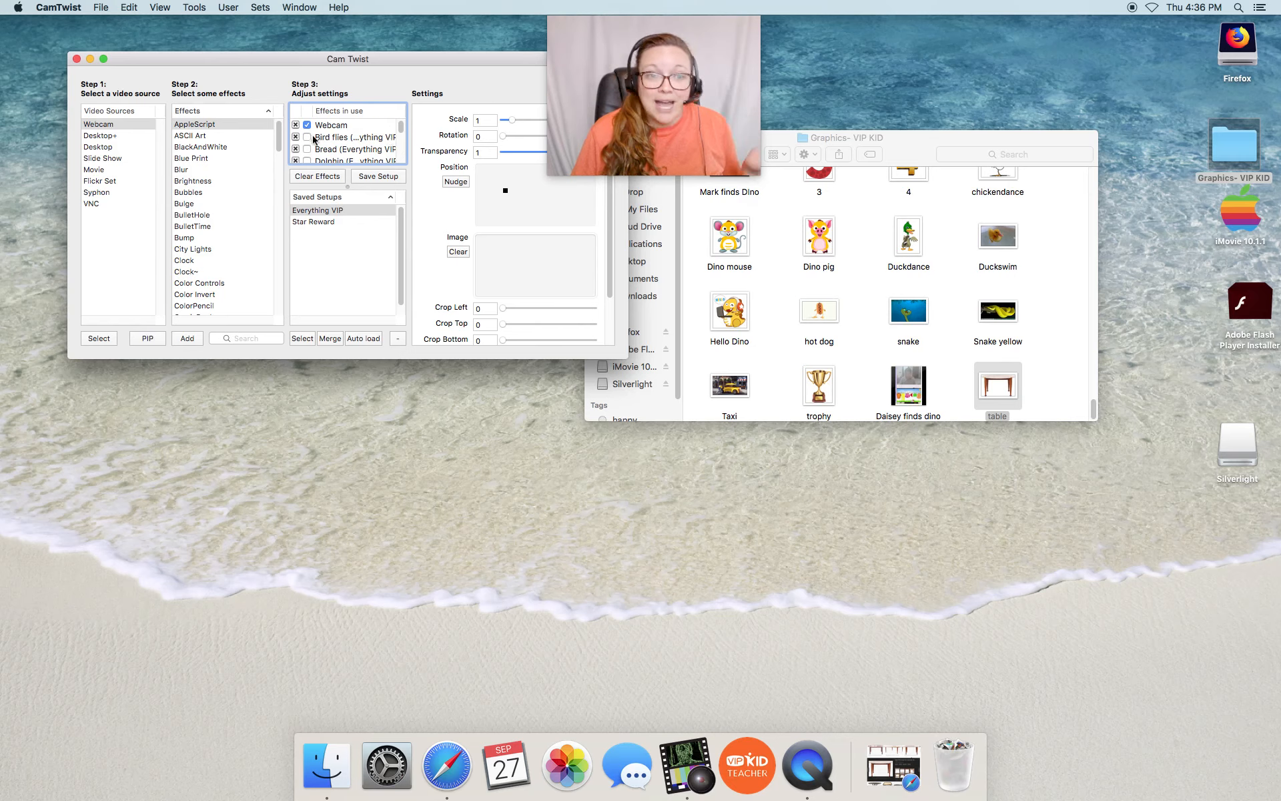
Uncheck the table effect in the Effects in use list
{"action": "left_click", "coordinate": [343, 136]}
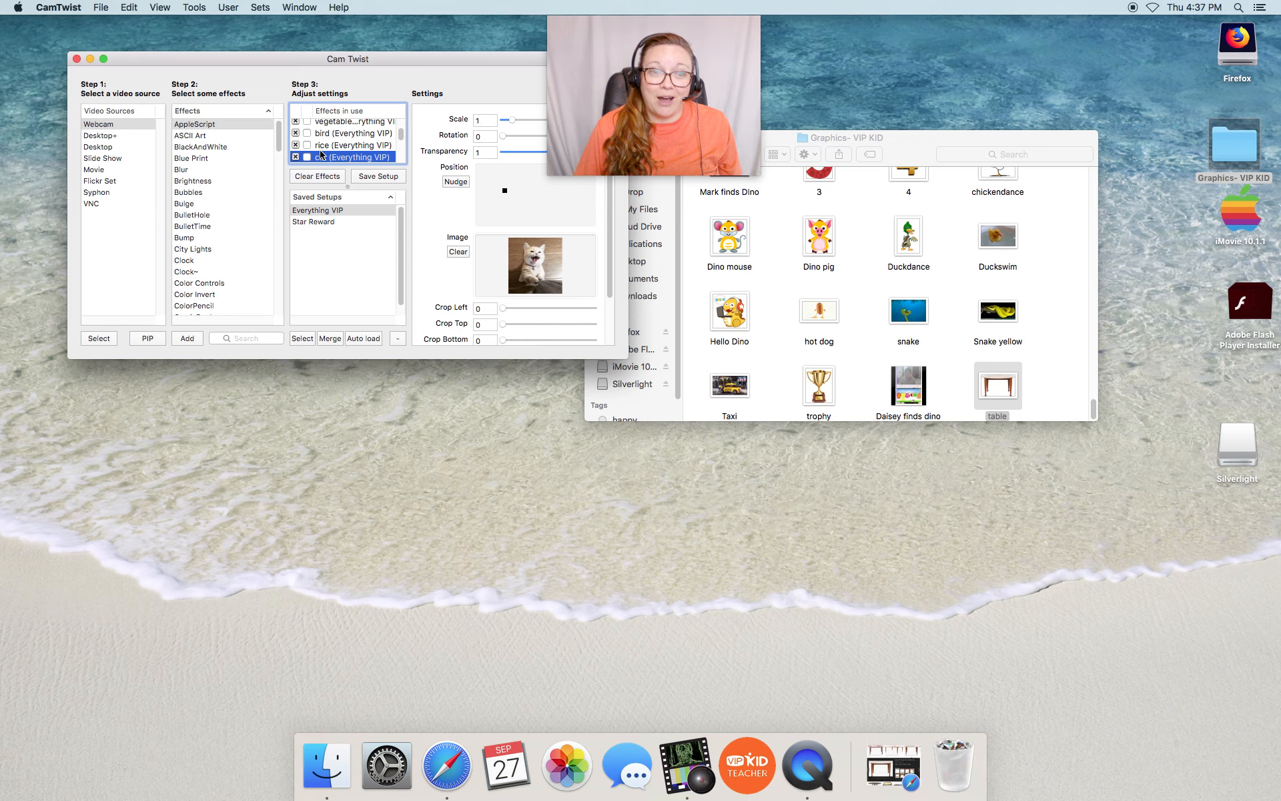
Select Everything VIP overlay entries to preview their images and settings
{"action": "left_click", "coordinate": [296, 156]}
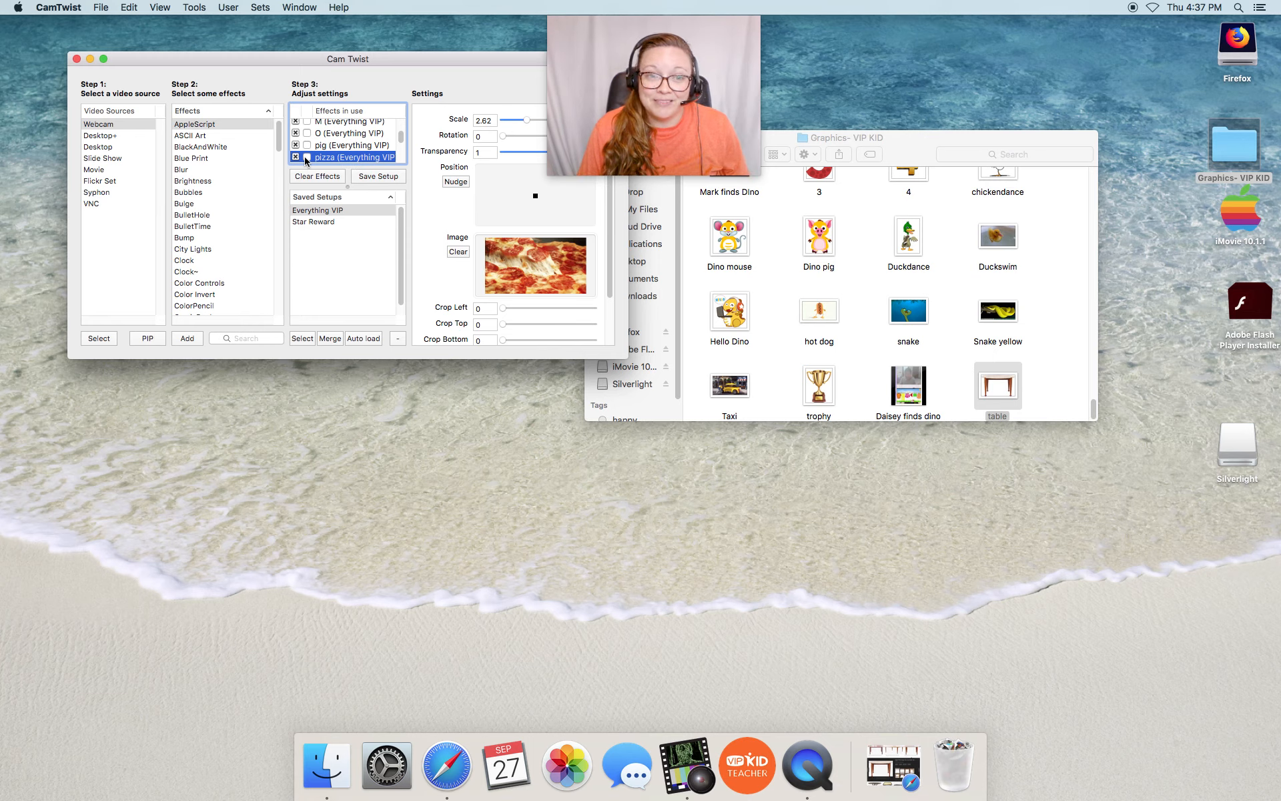
{"action": "left_click", "coordinate": [296, 157]}
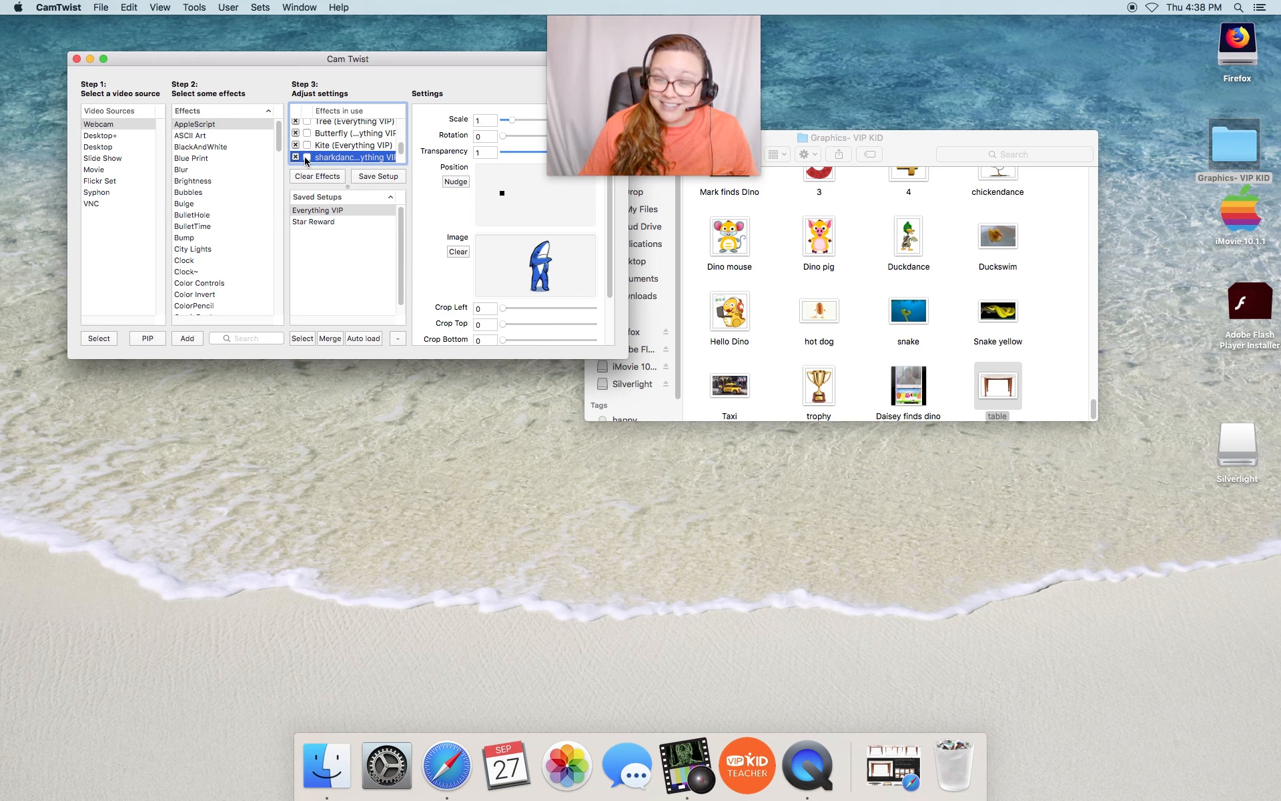
Preview the dancing shark overlay, scroll the effects list, and select the pizza shark overlay
{"action": "left_click", "coordinate": [295, 157]}
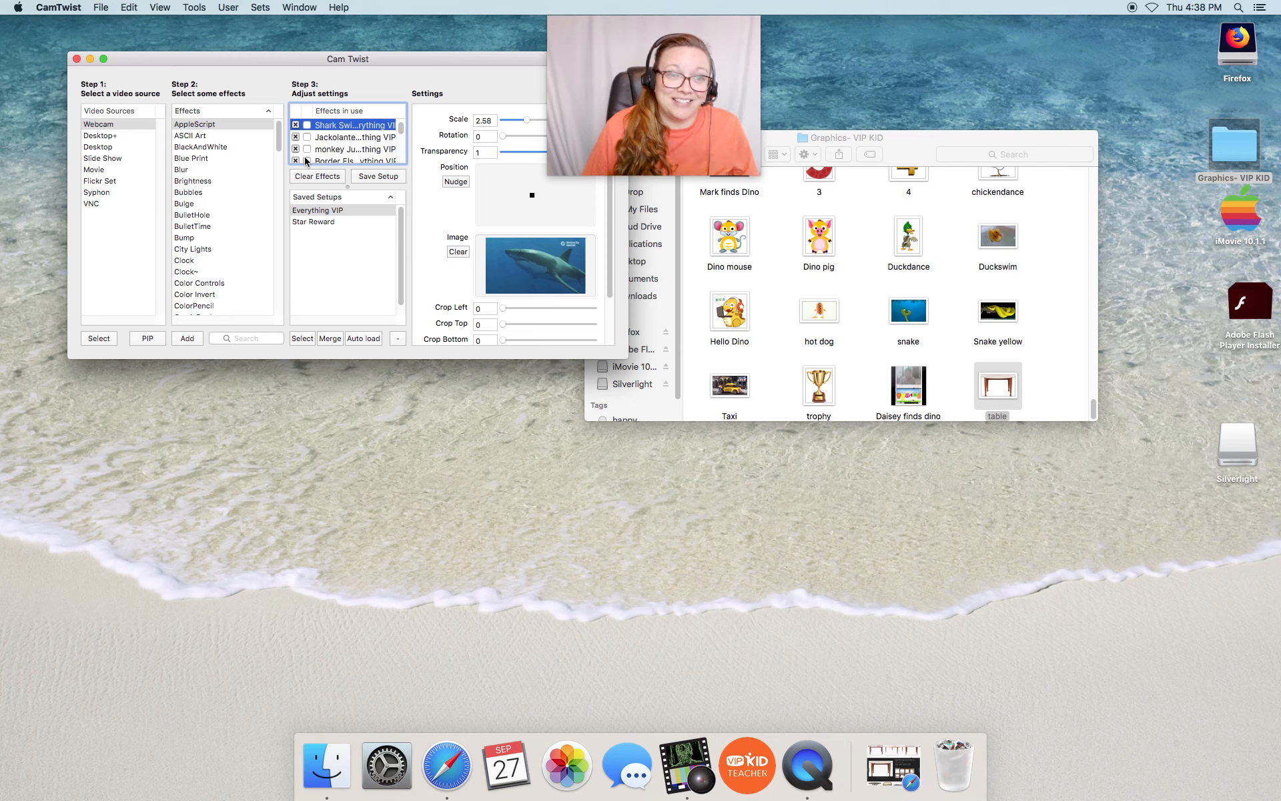
{"action": "left_click", "coordinate": [296, 125]}
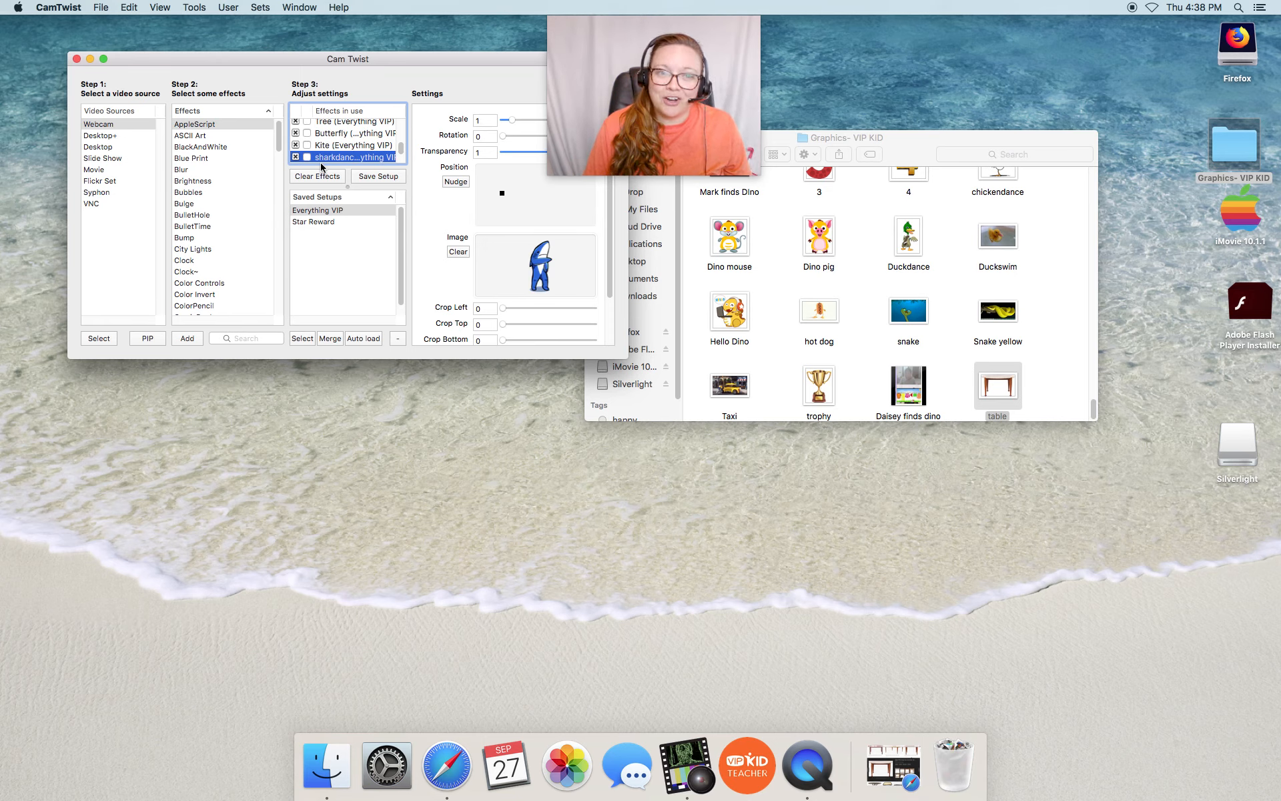
{"action": "scroll", "scroll_direction": "down", "scroll_amount": 3}
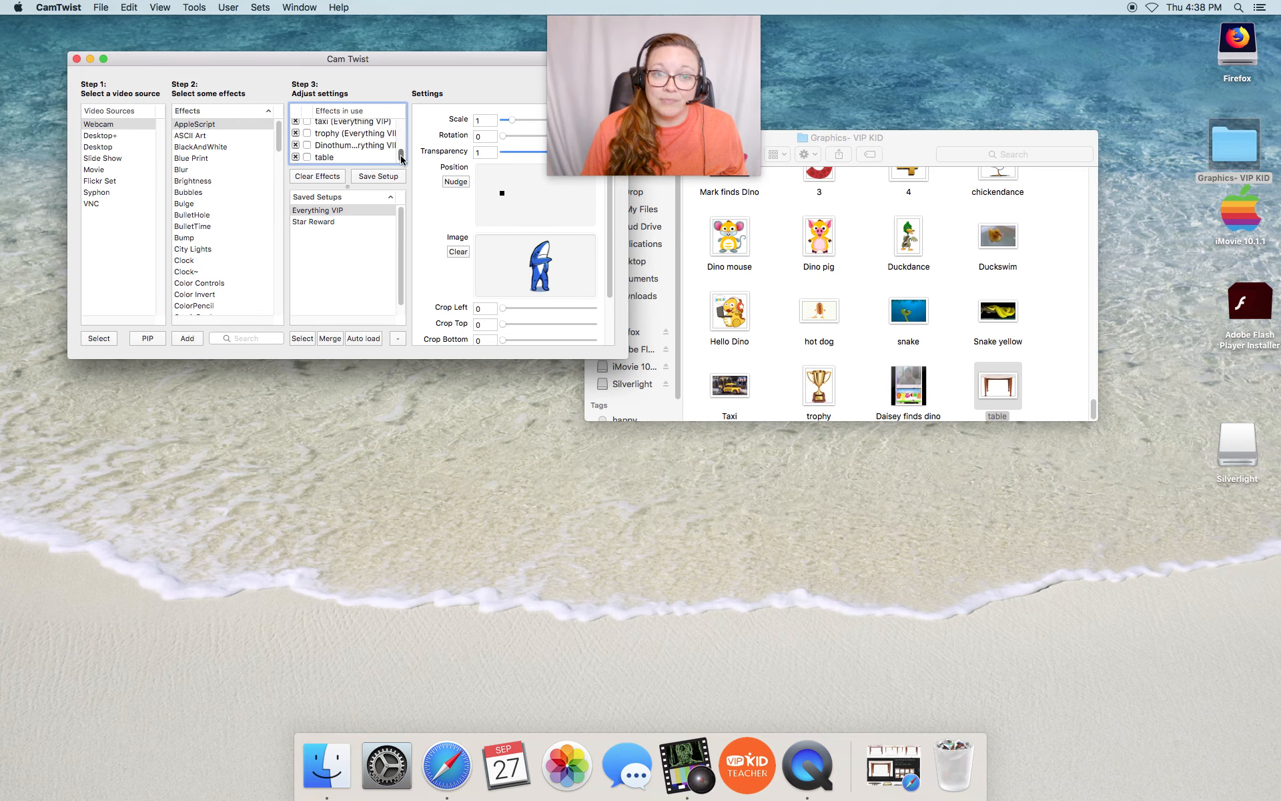
{"action": "left_click", "coordinate": [345, 136]}
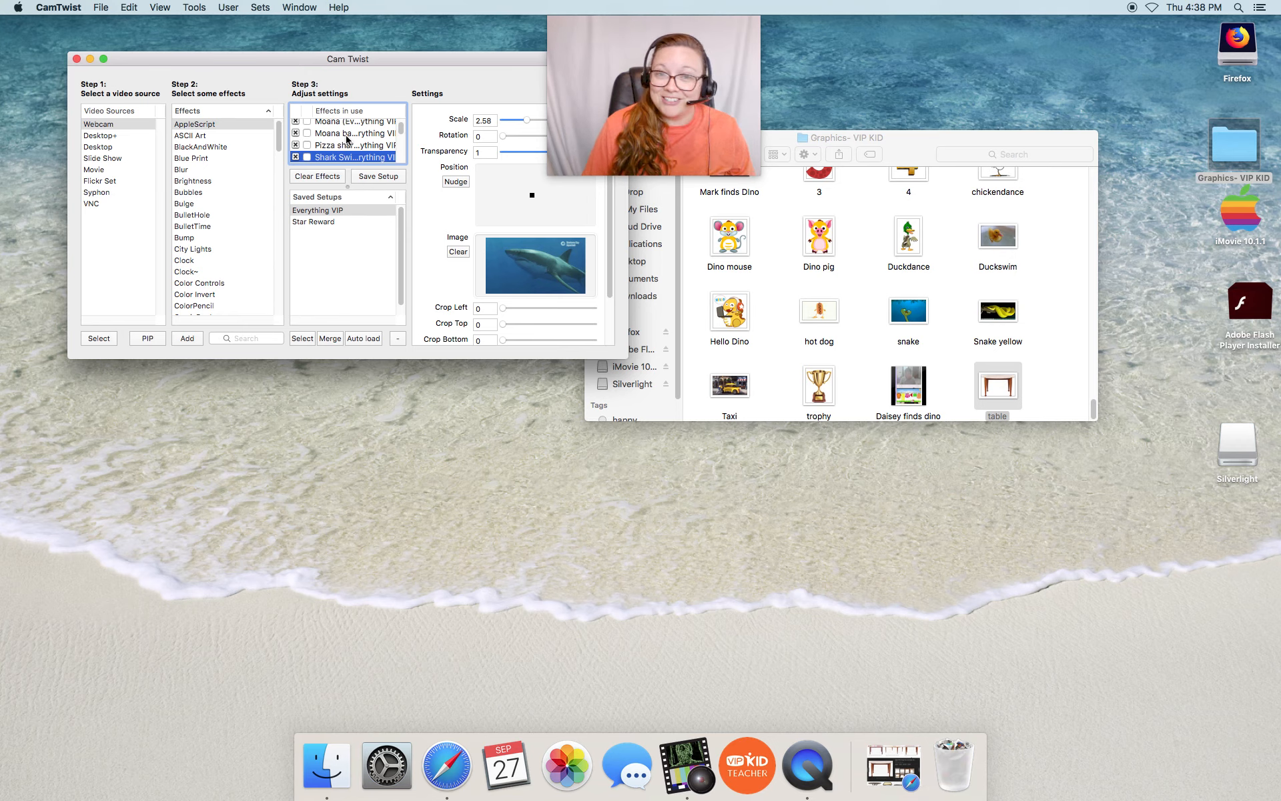
{"action": "left_click", "coordinate": [296, 157]}
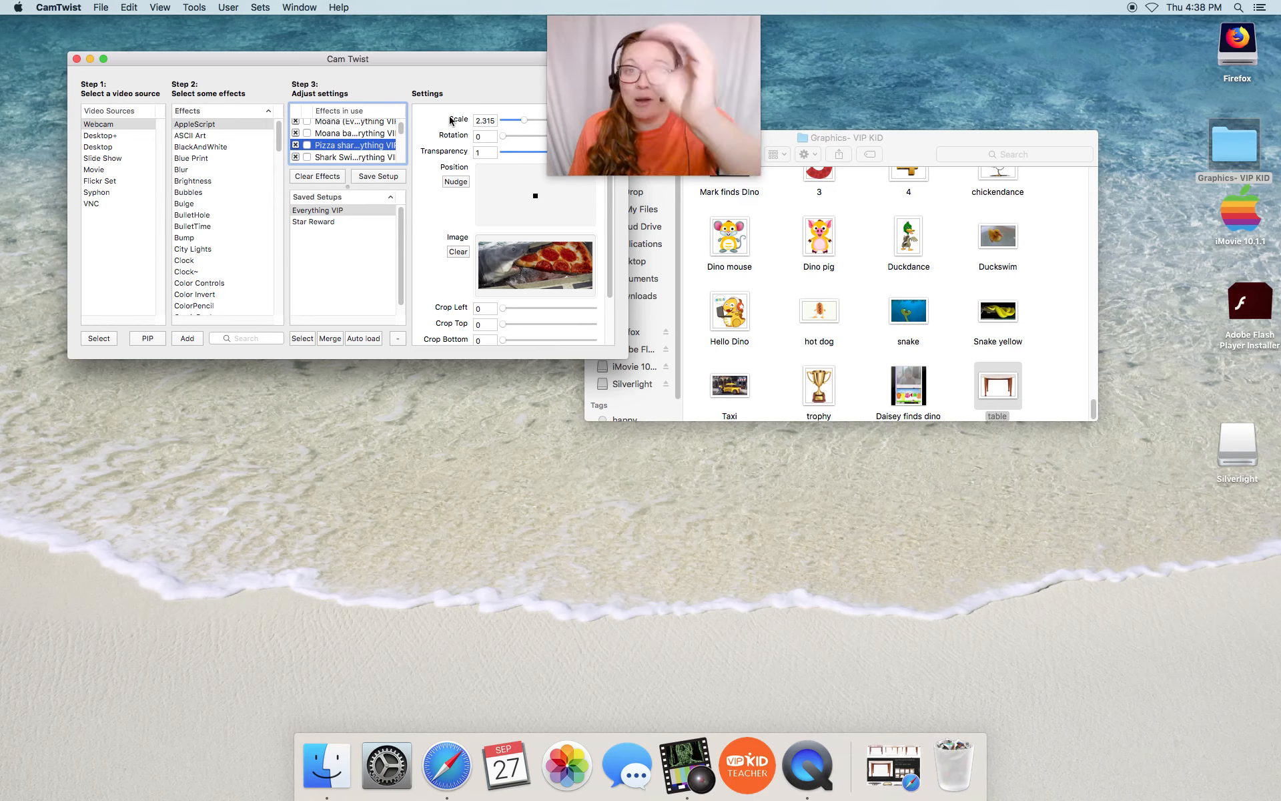
{"action": "mouse_move", "coordinate": [399, 129]}
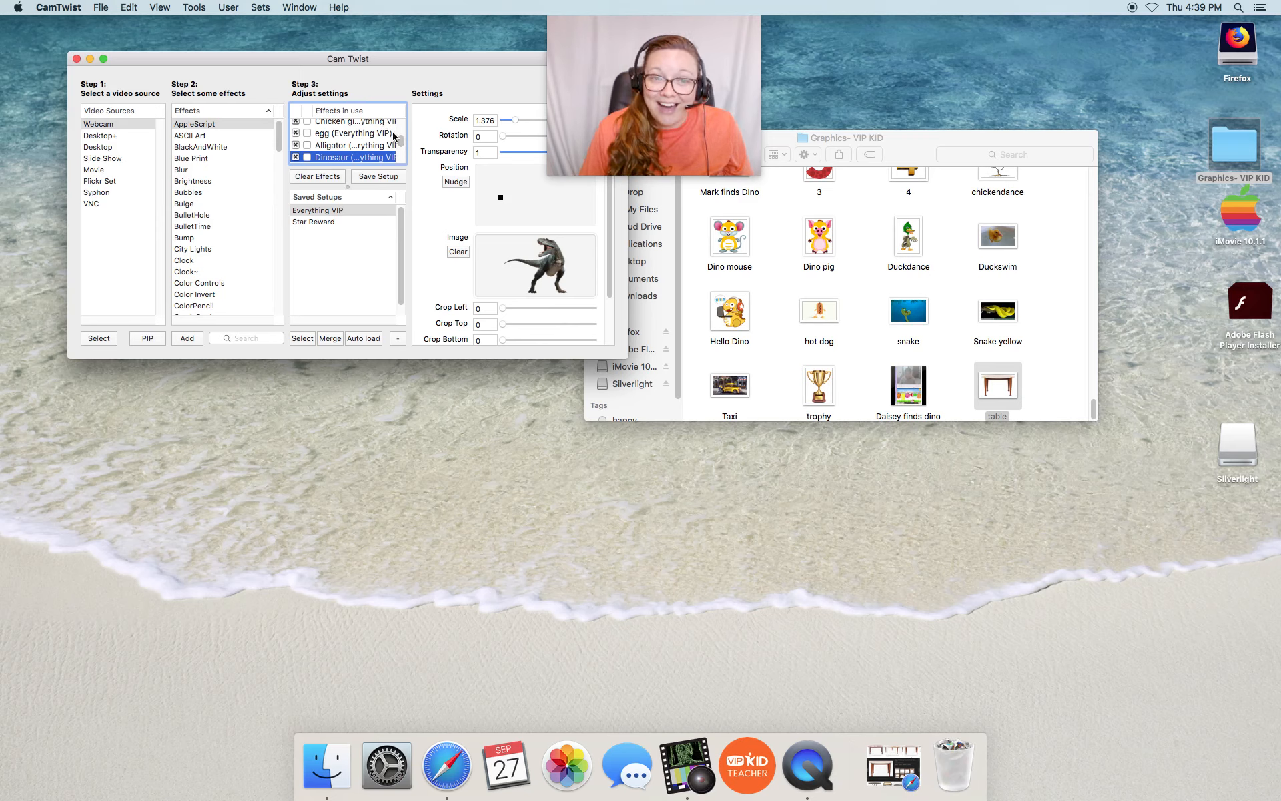
Briefly show the thumbs-up dino over the webcam, then toggle the taxi overlay on and off
{"action": "left_click", "coordinate": [352, 156]}
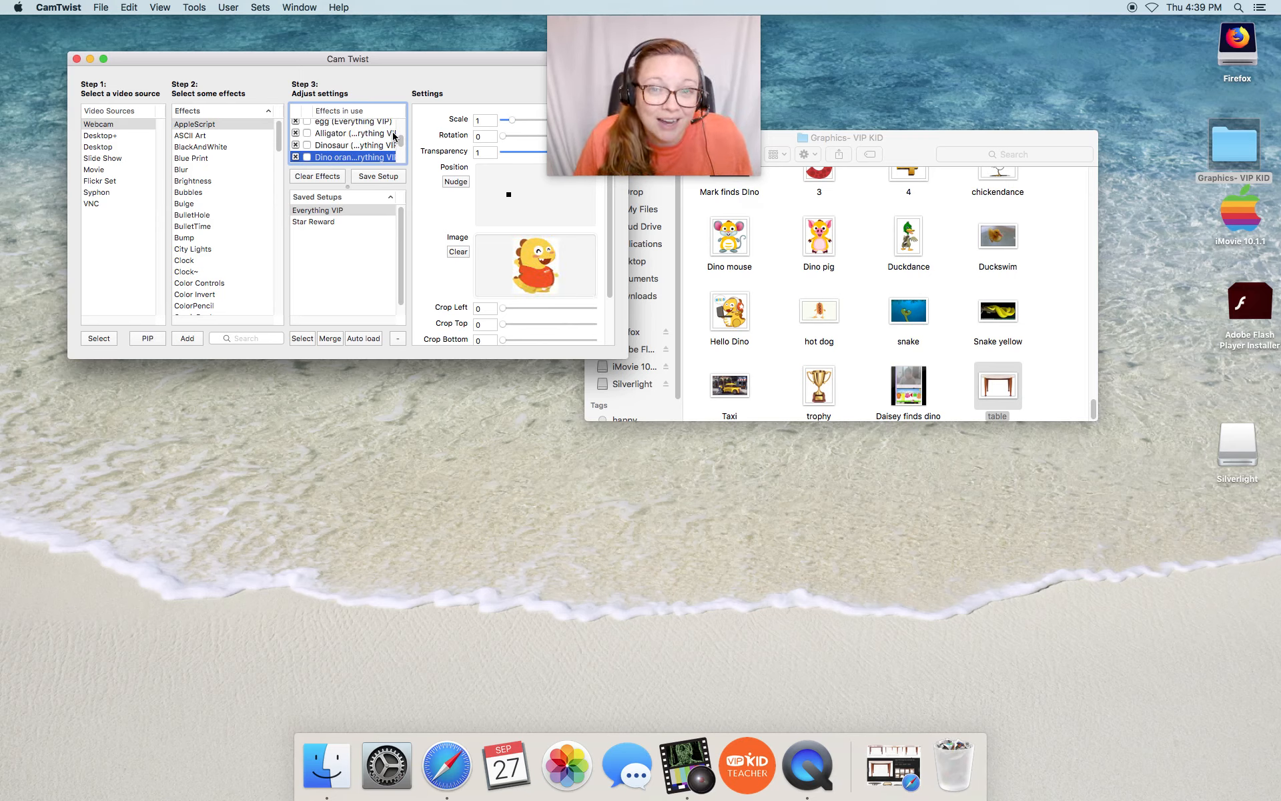
{"action": "left_click", "coordinate": [306, 156]}
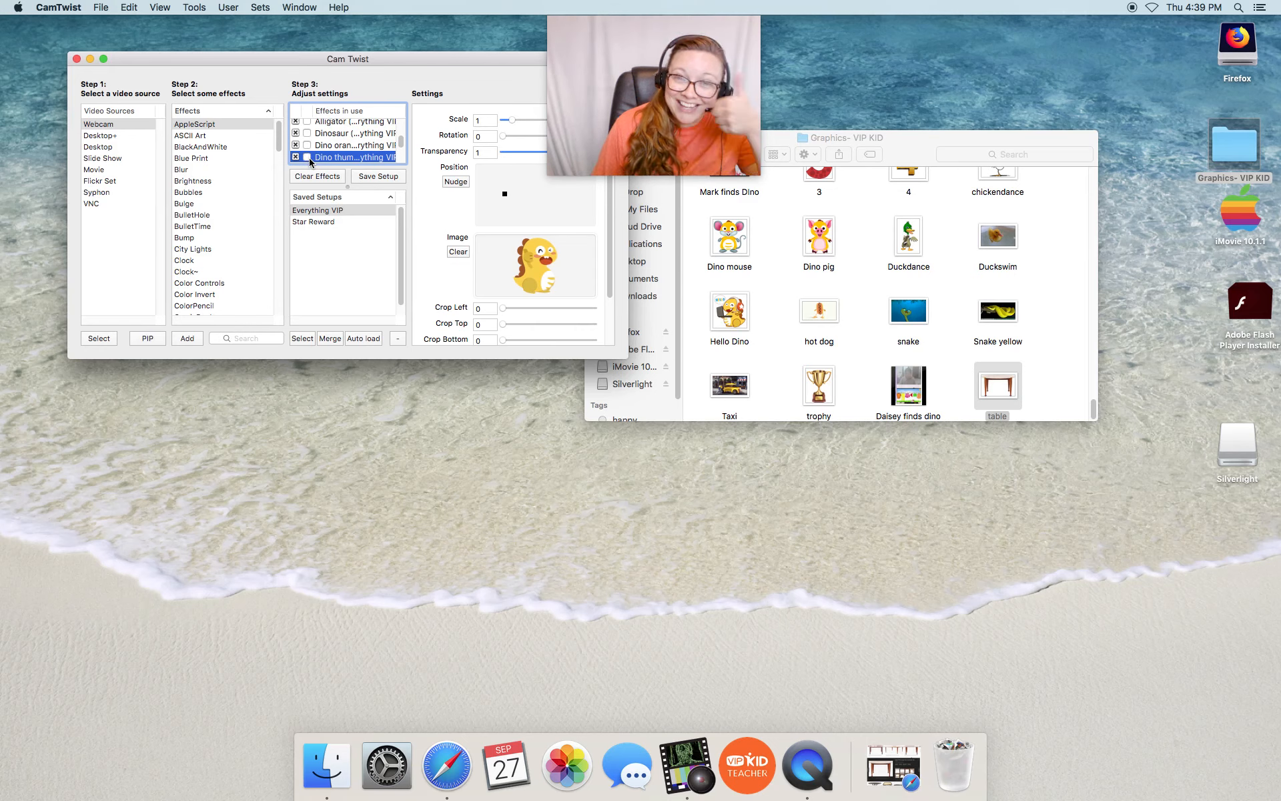
{"action": "left_click", "coordinate": [296, 156]}
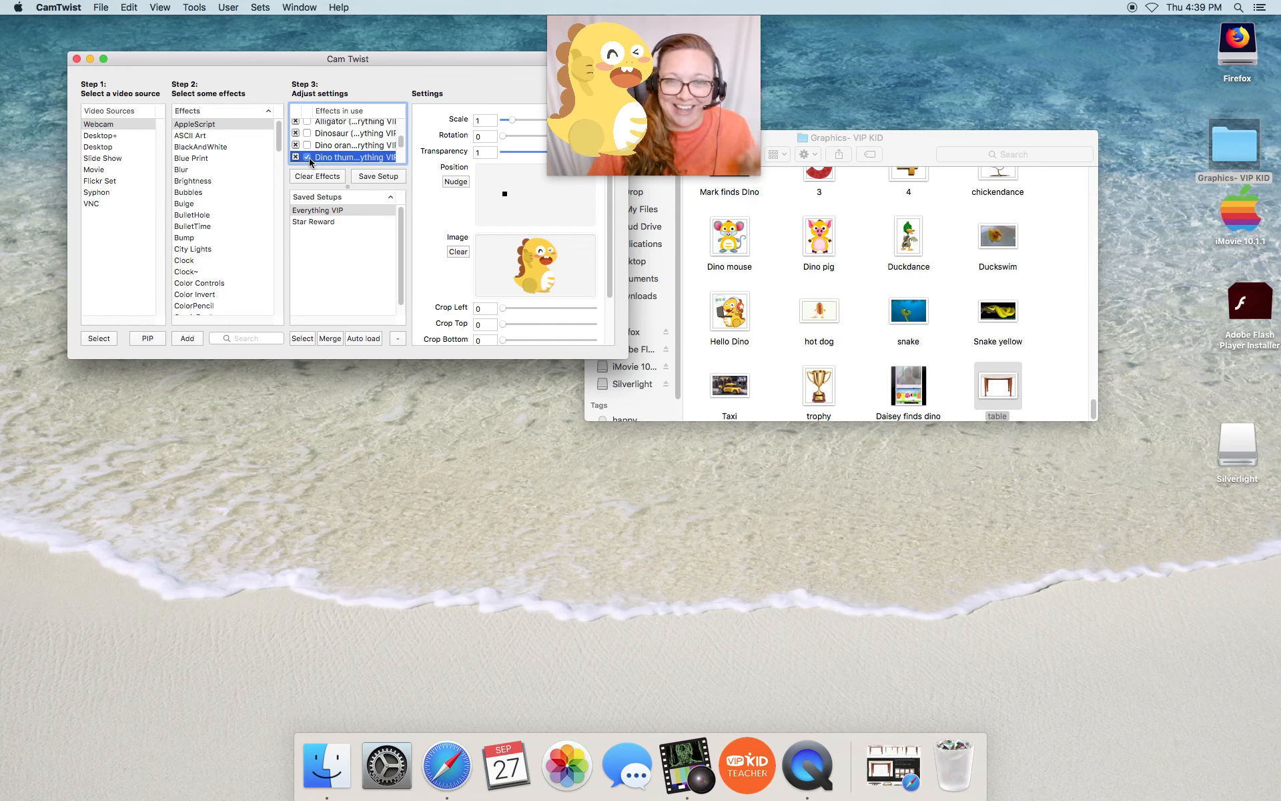
{"action": "left_click", "coordinate": [295, 156]}
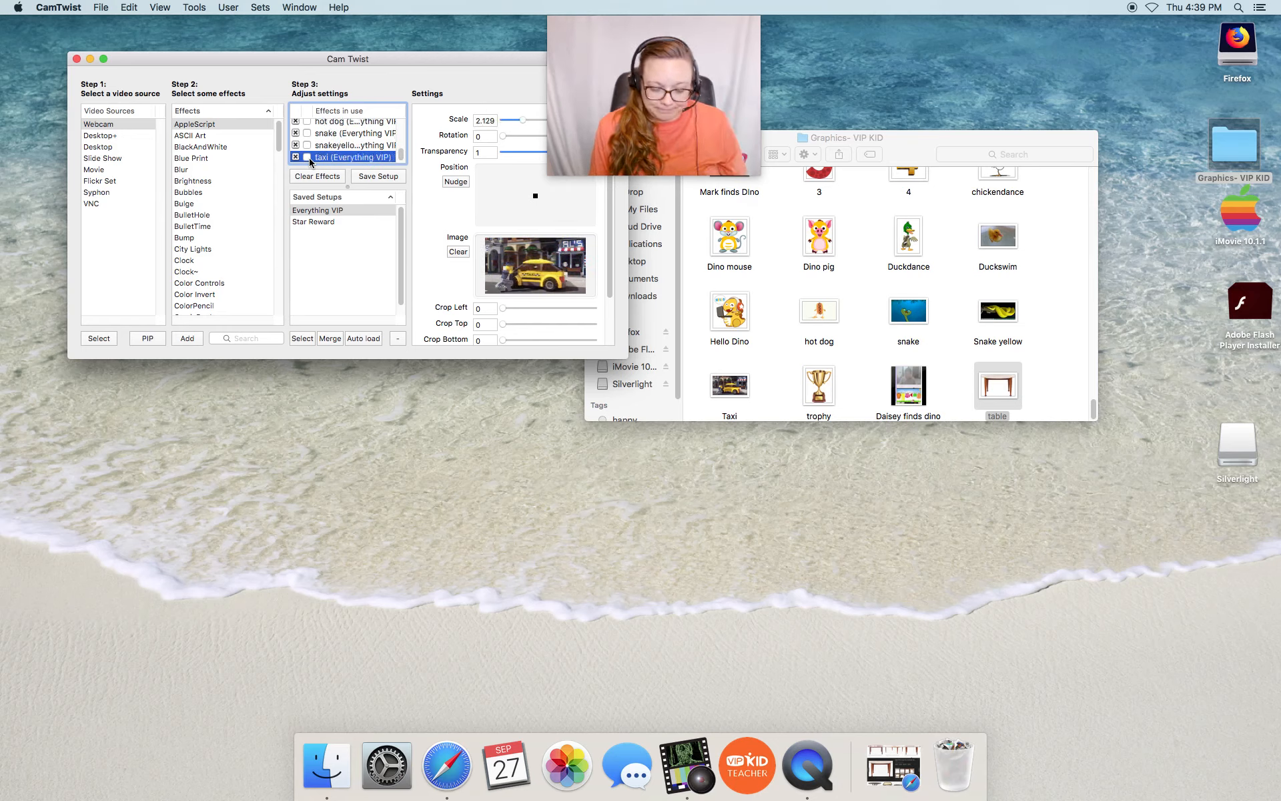
{"action": "left_click", "coordinate": [296, 156]}
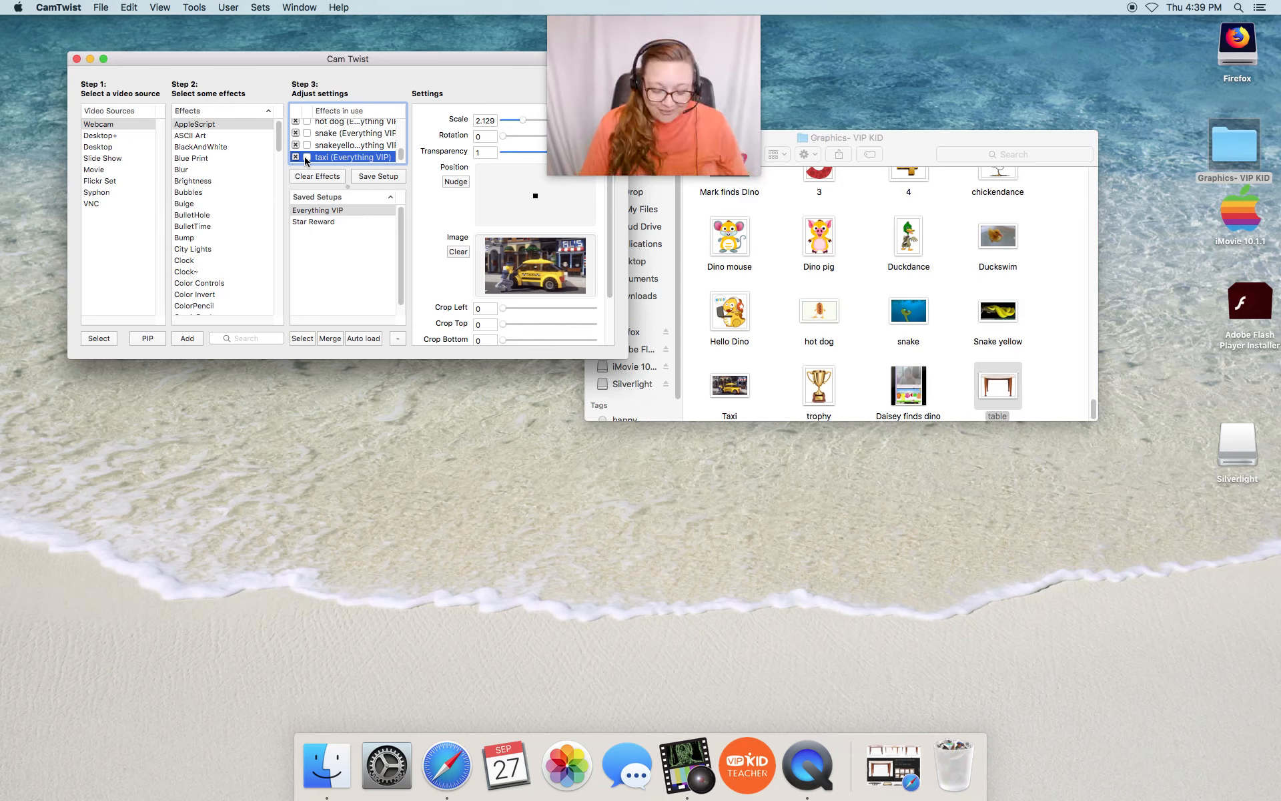
{"action": "left_click", "coordinate": [351, 156]}
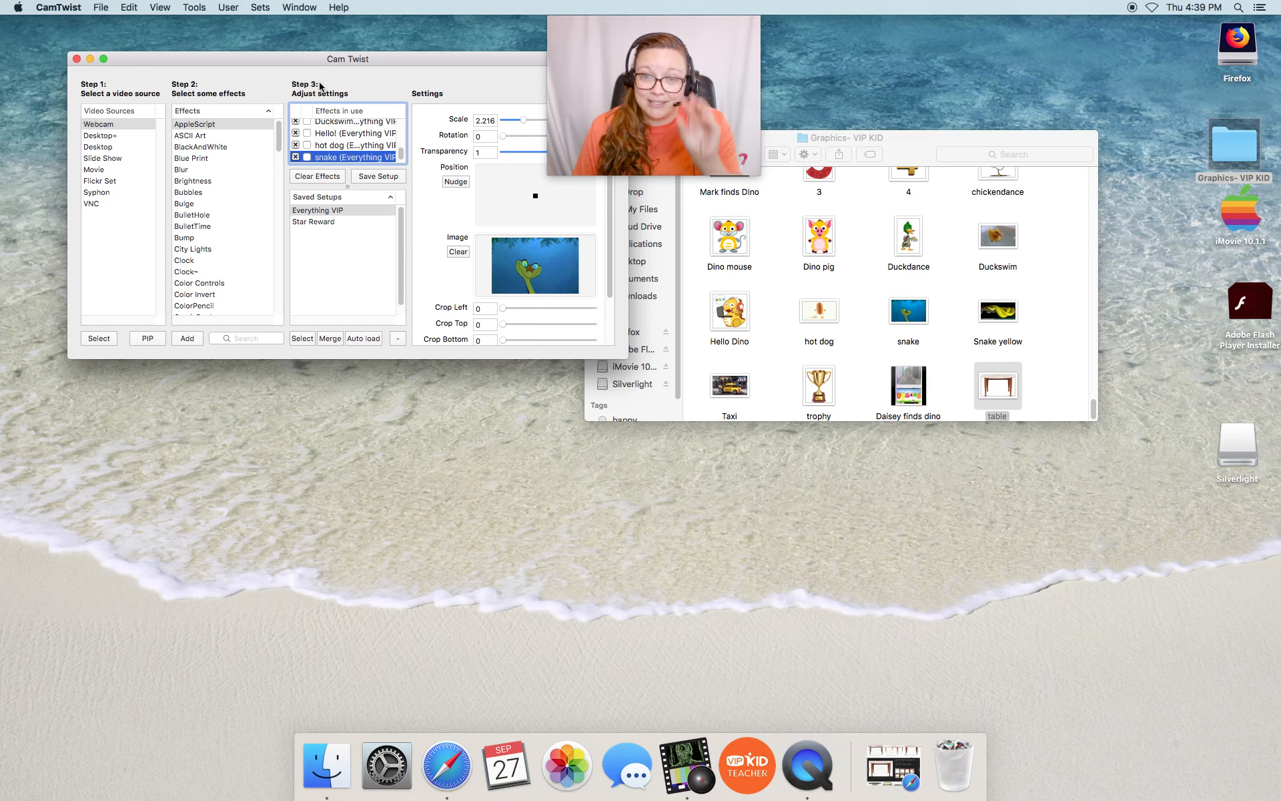
{"action": "mouse_move", "coordinate": [463, 267]}
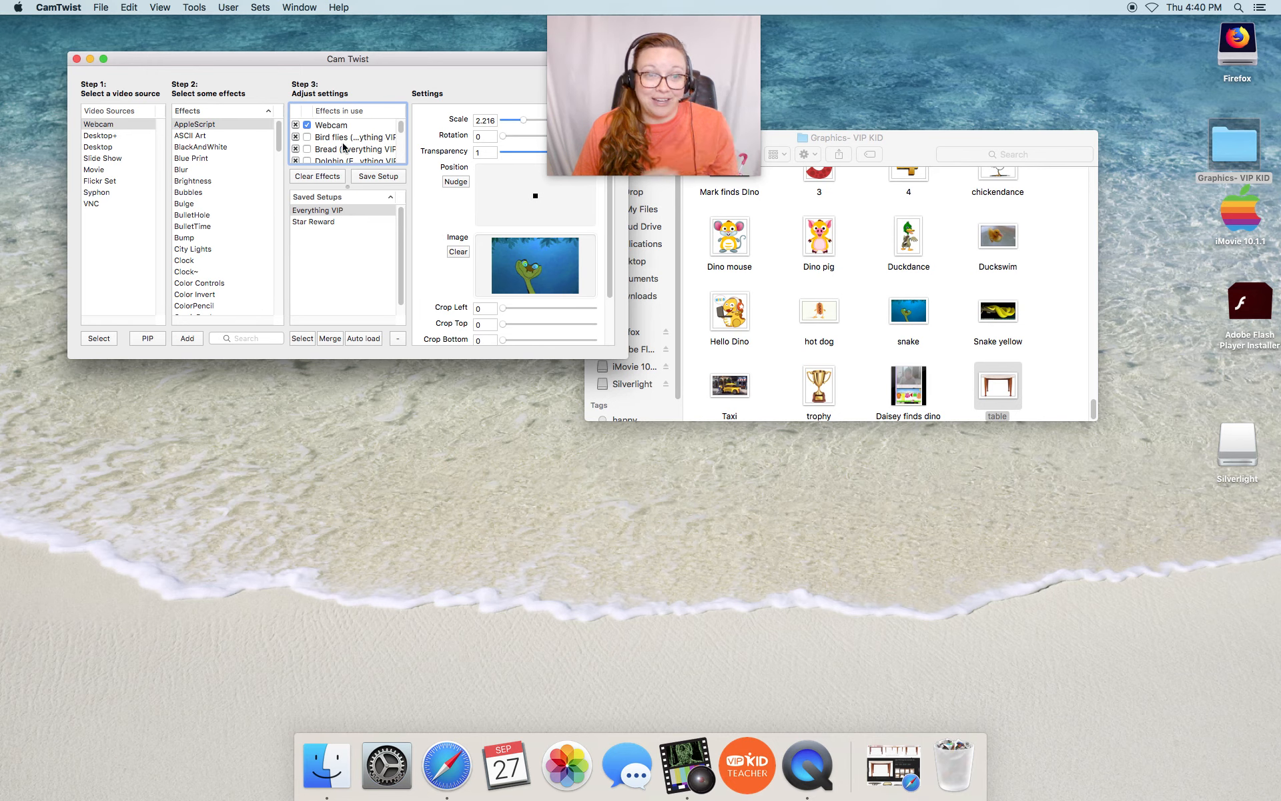
Scroll the Effects in use list down to the table overlay at the end
{"action": "scroll", "scroll_direction": "down", "scroll_amount": 3}
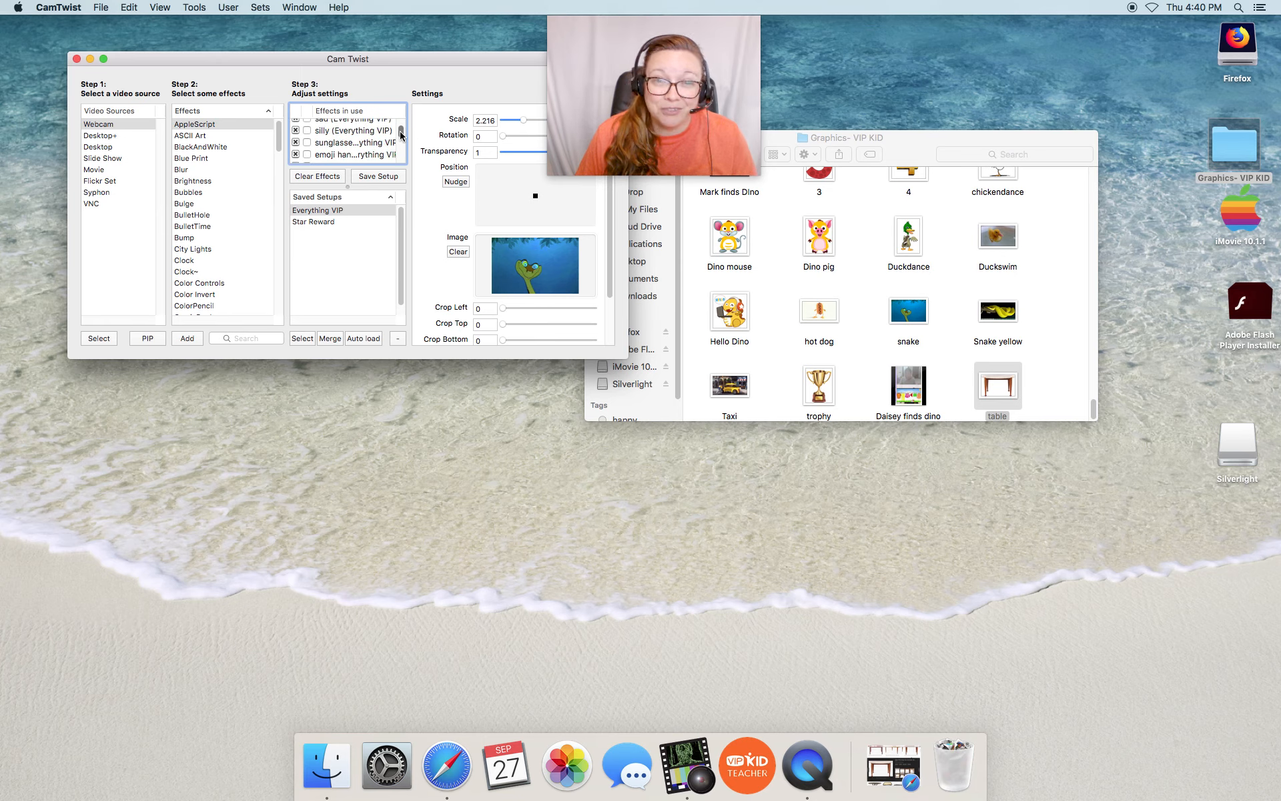
{"action": "scroll", "scroll_direction": "down", "scroll_amount": 3}
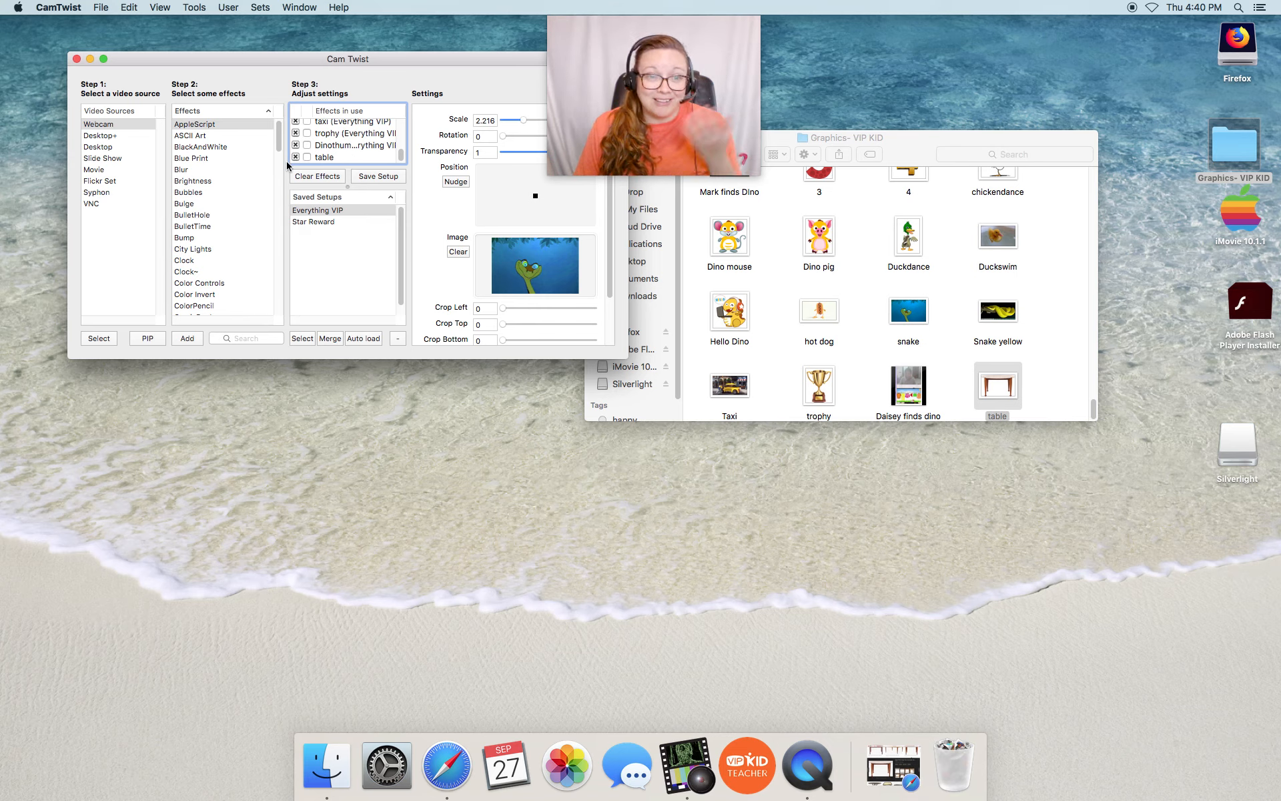
Re-save the Everything VIP setup without the video source
{"action": "left_click", "coordinate": [377, 175]}
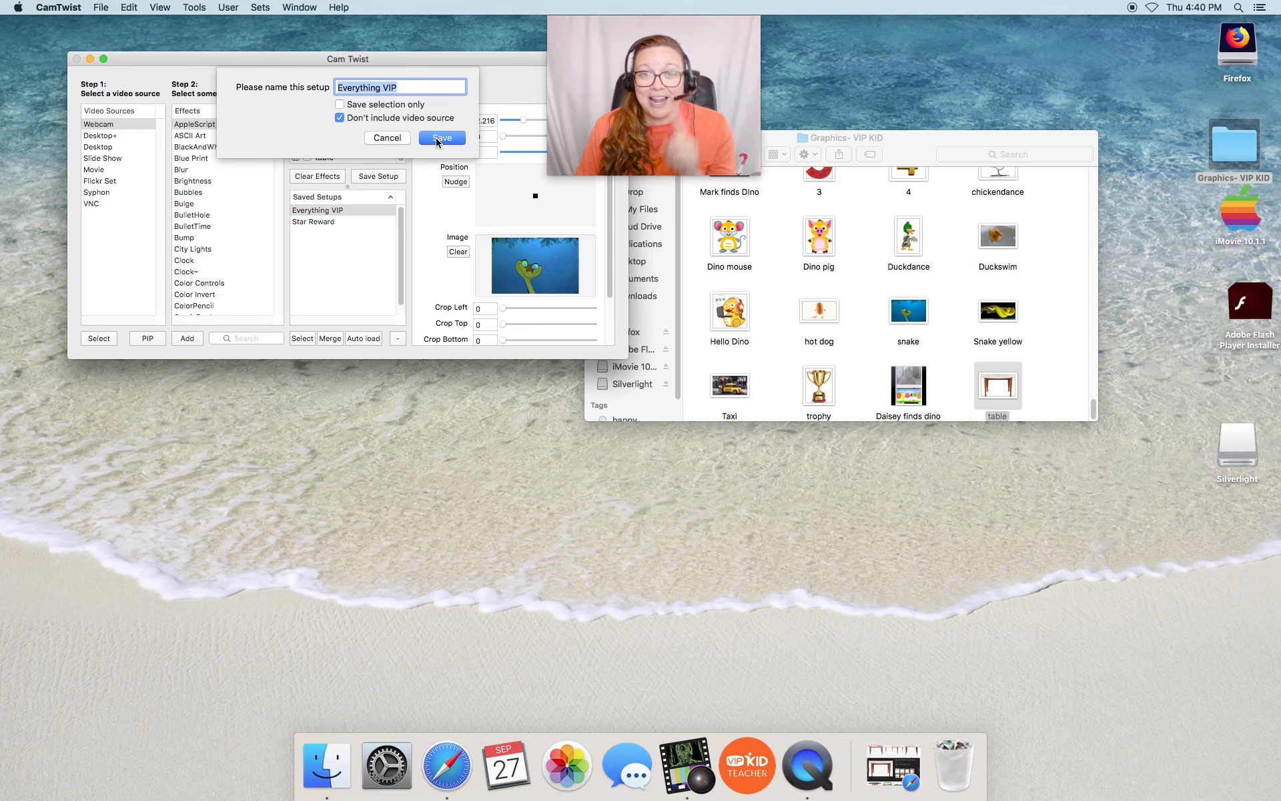
{"action": "left_click", "coordinate": [441, 137]}
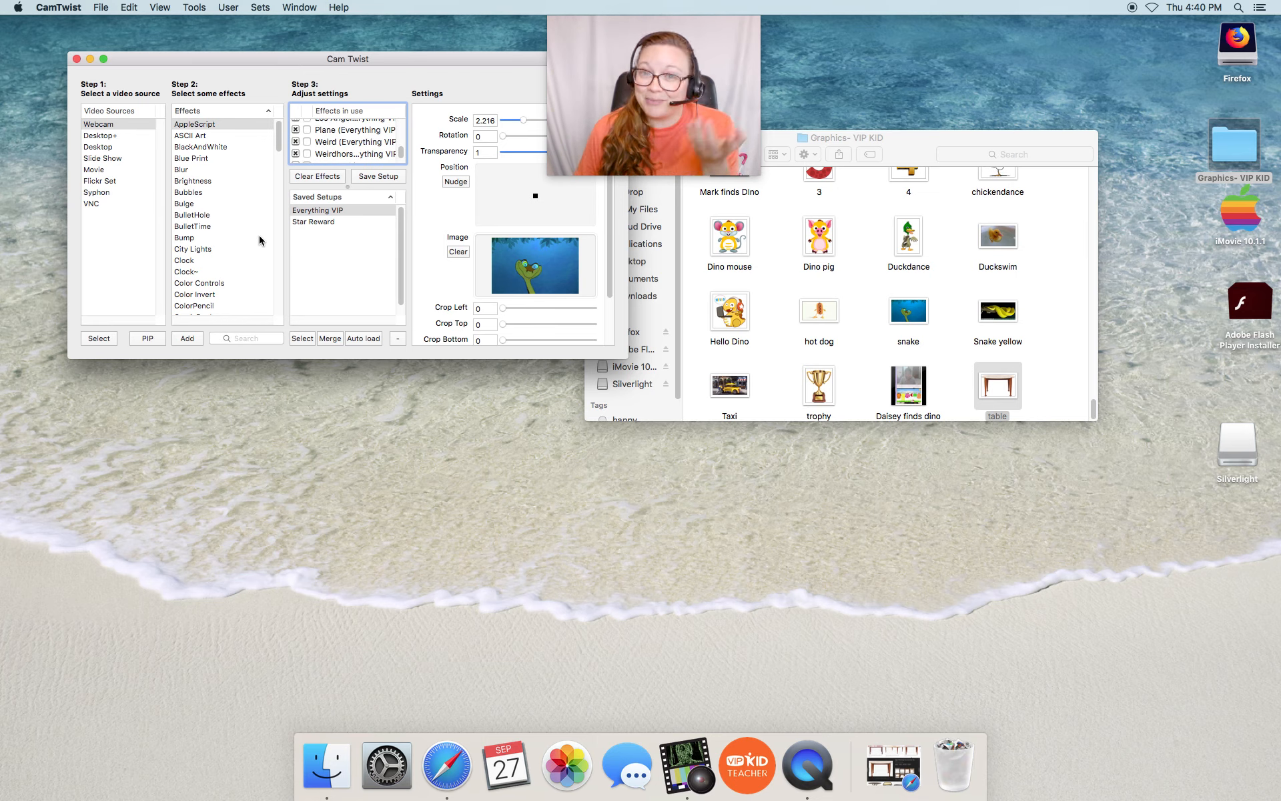
{"action": "mouse_move", "coordinate": [258, 202]}
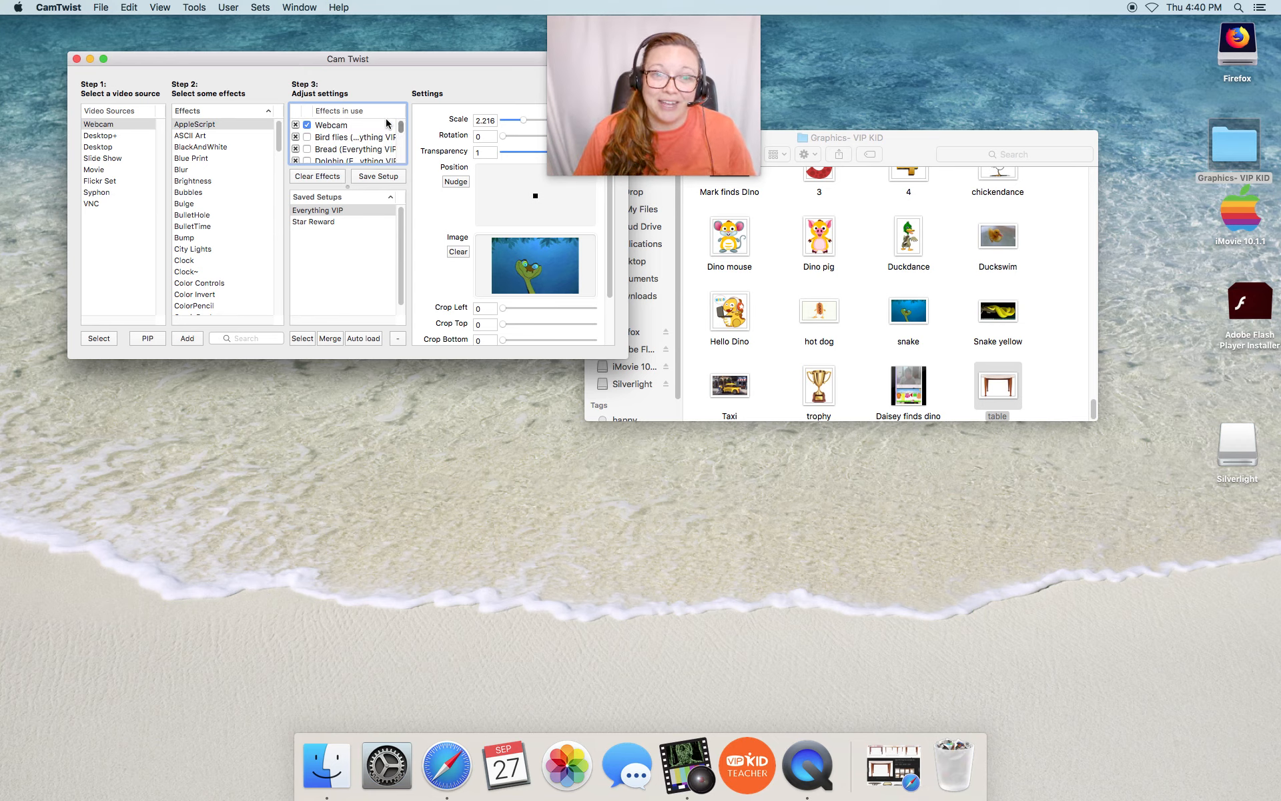
Preview the plane overlay, then select the duckdance overlay to show its cartoon duck and settings
{"action": "left_click", "coordinate": [352, 140]}
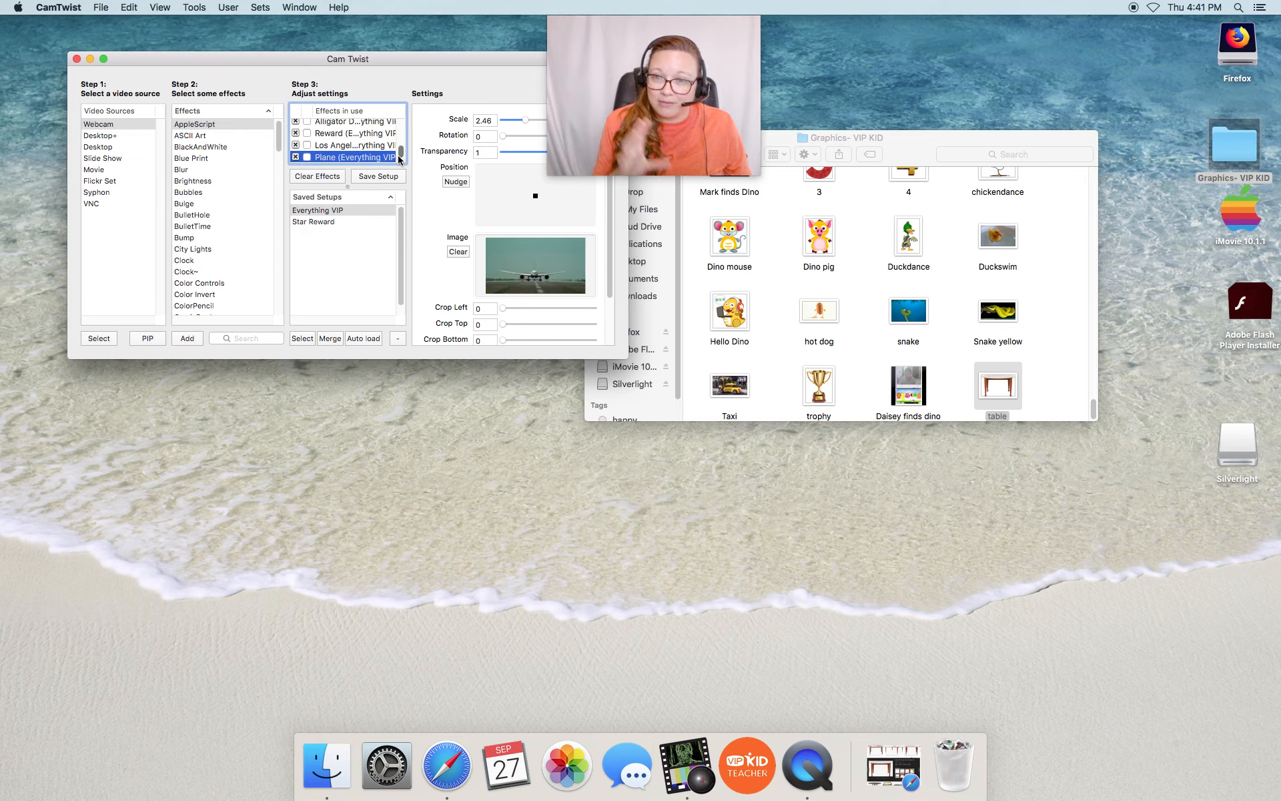
{"action": "left_click", "coordinate": [347, 157]}
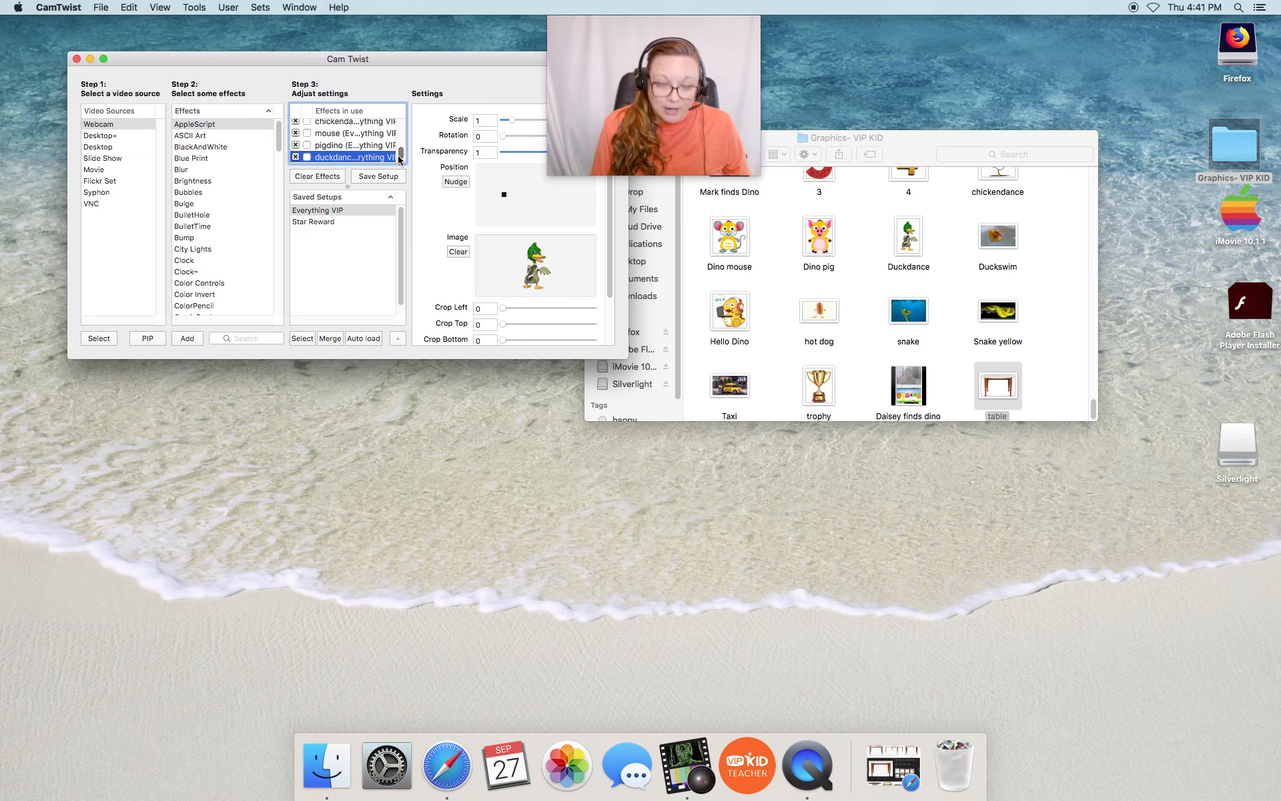